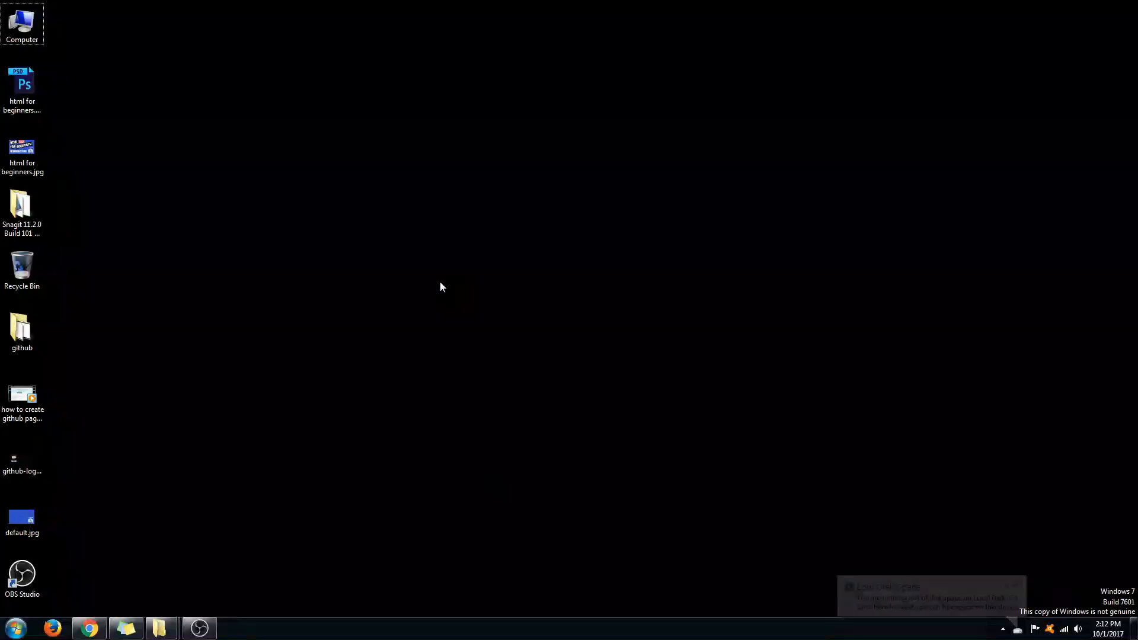
# Create a new desktop folder named 'html' via the right-click New > Folder option
pyautogui.rightClick(439, 287)
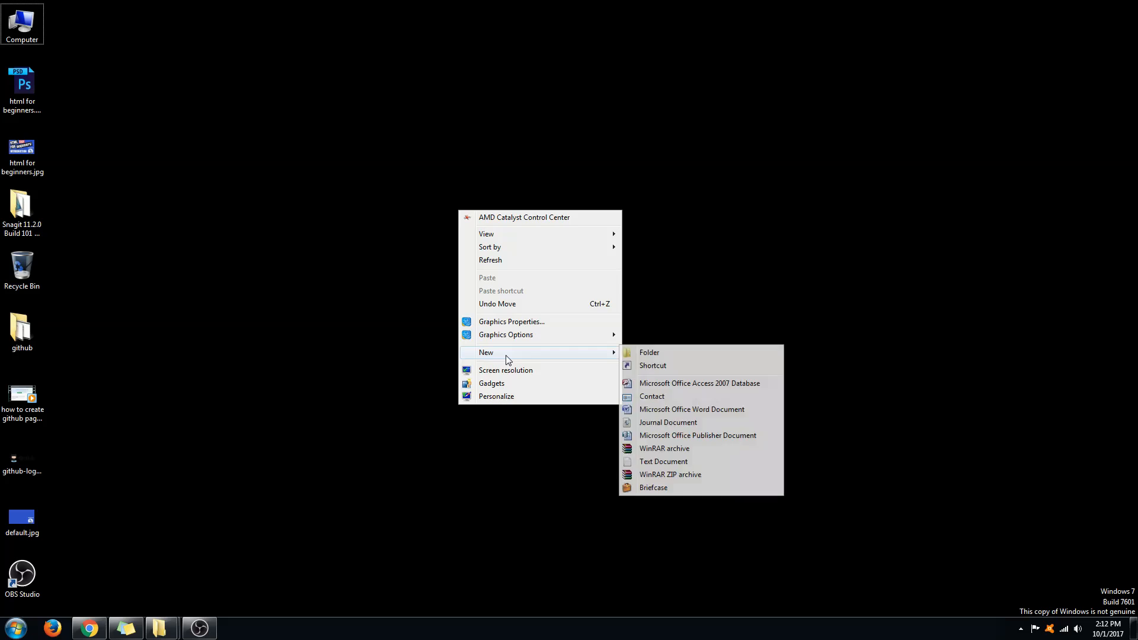
pyautogui.click(648, 352)
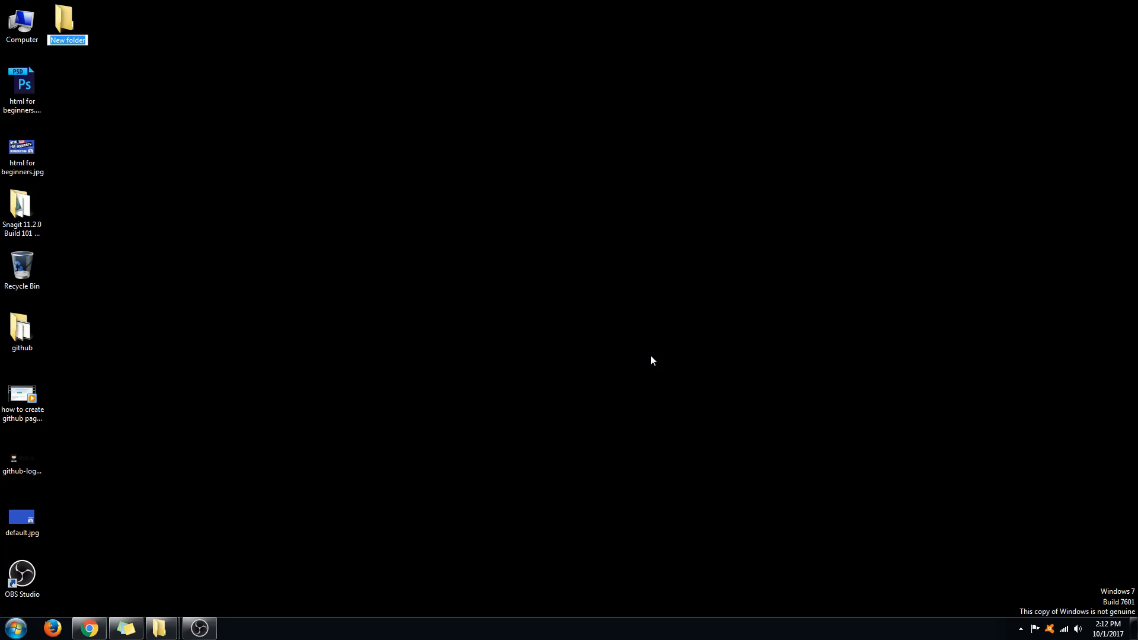
pyautogui.write('html')
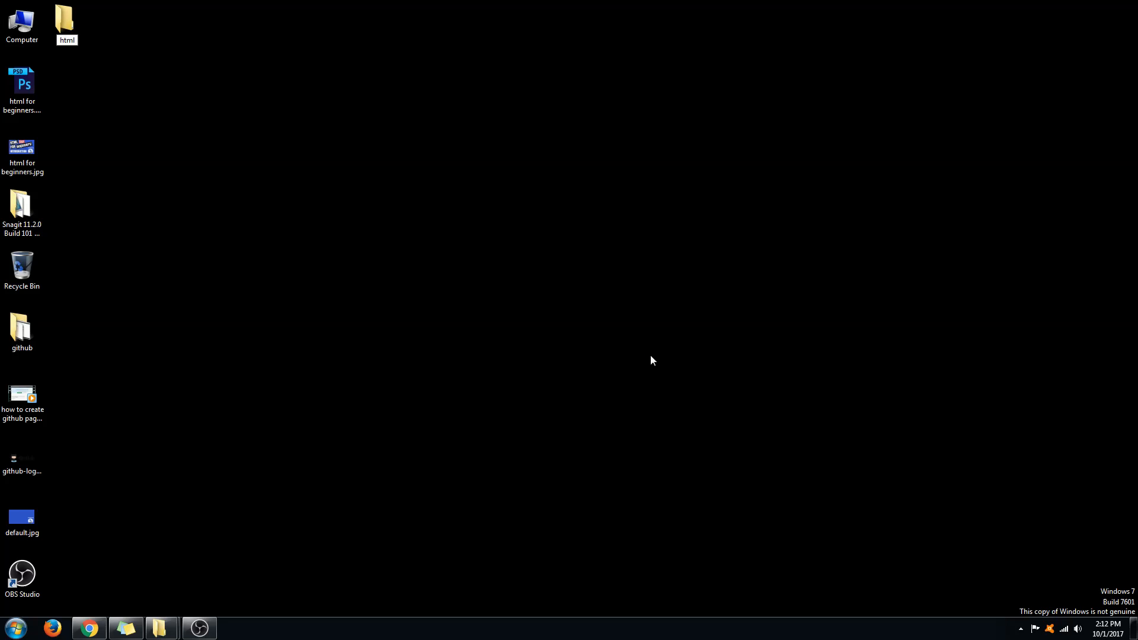
pyautogui.click(66, 20)
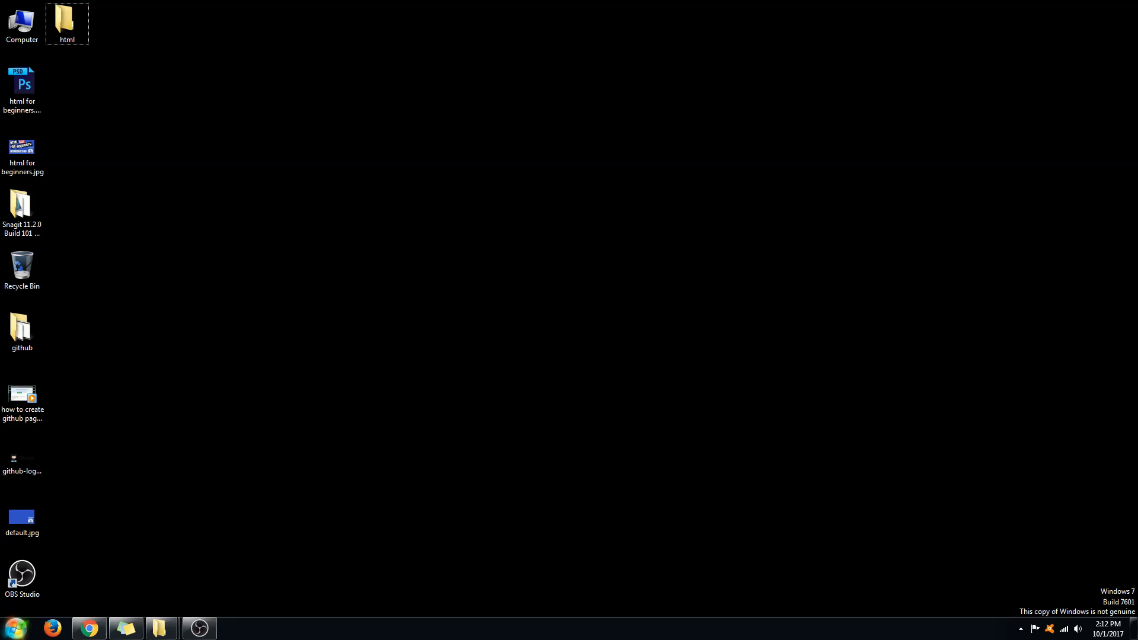
# Launch the Brackets editor from the Start menu's program list
pyautogui.click(14, 627)
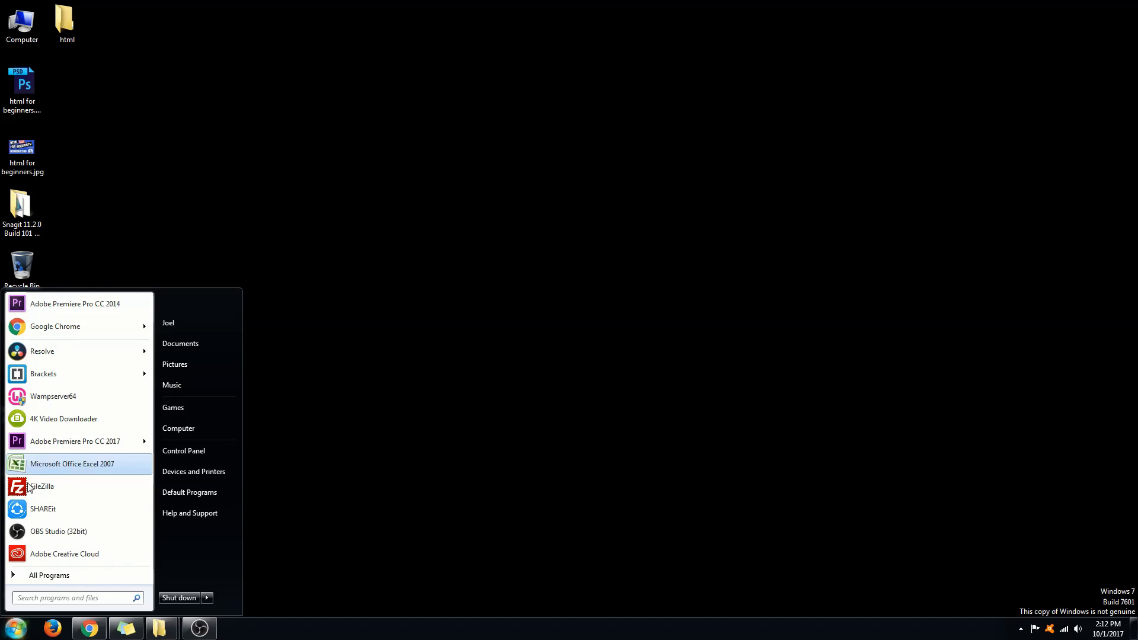
pyautogui.moveTo(64, 373)
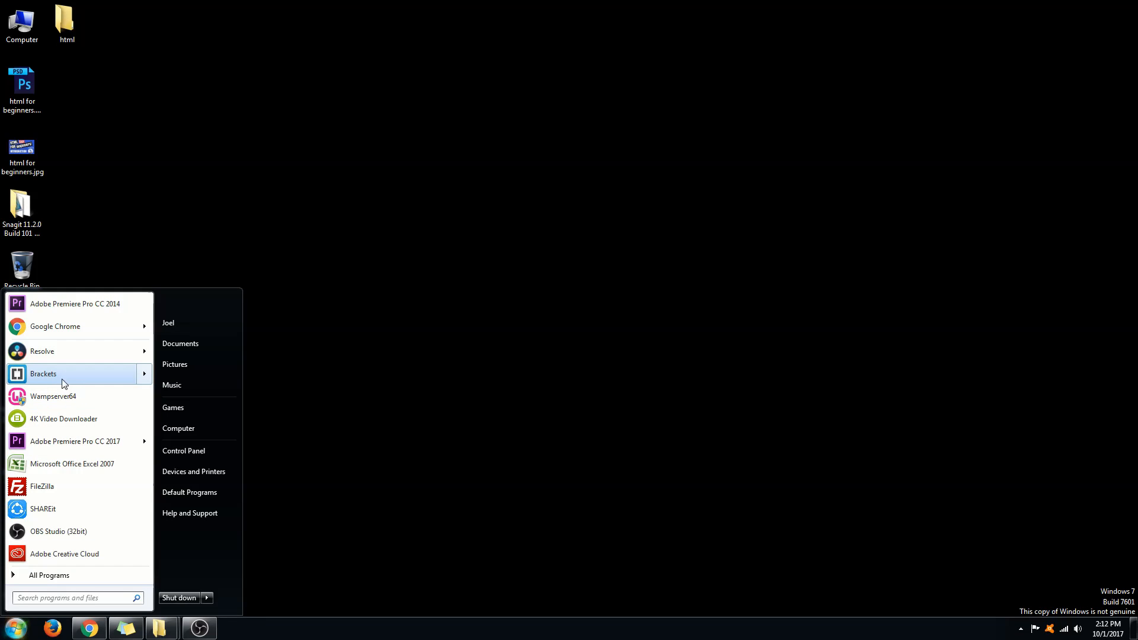
pyautogui.click(43, 373)
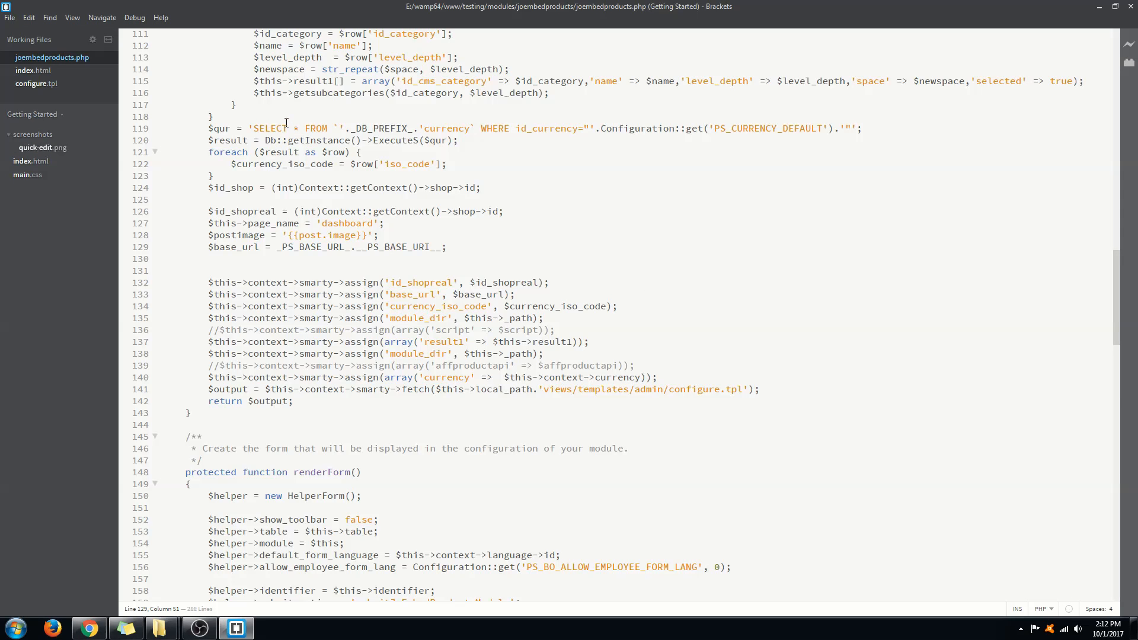
pyautogui.click(33, 56)
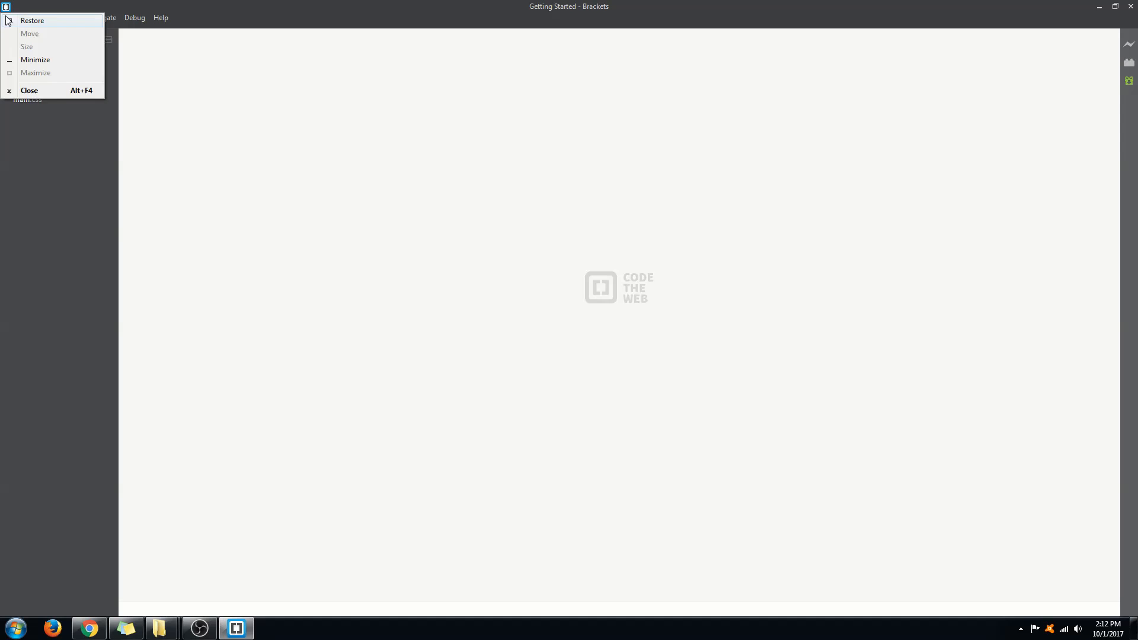
# Start a blank Untitled-1 document and enlarge the editor font
pyautogui.click(9, 18)
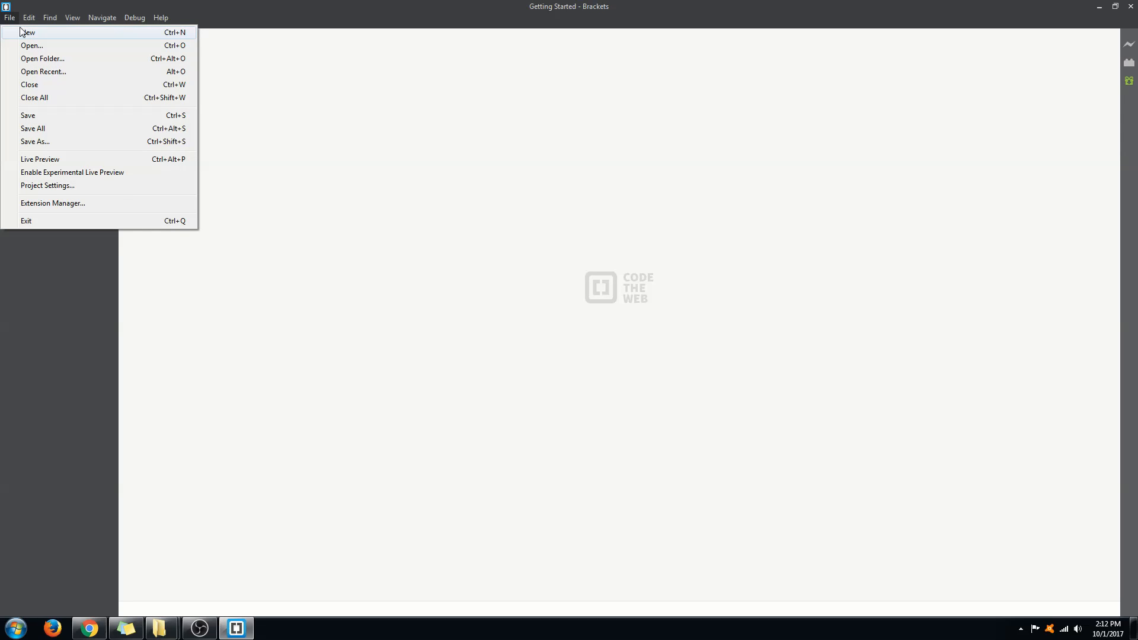
pyautogui.click(27, 32)
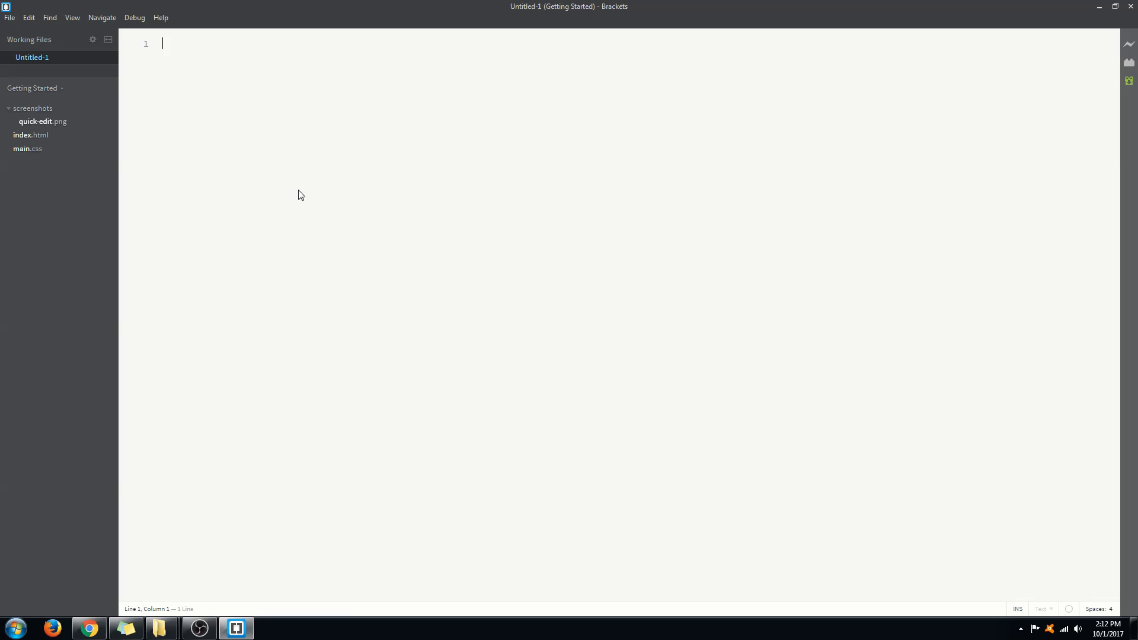
pyautogui.moveTo(73, 29)
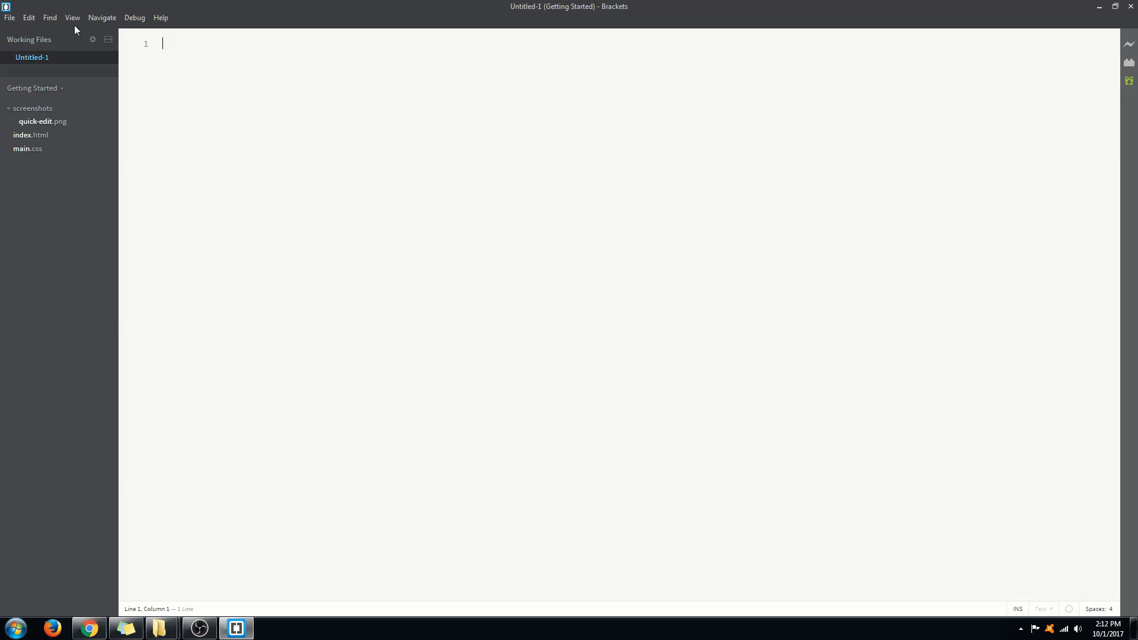
pyautogui.click(73, 18)
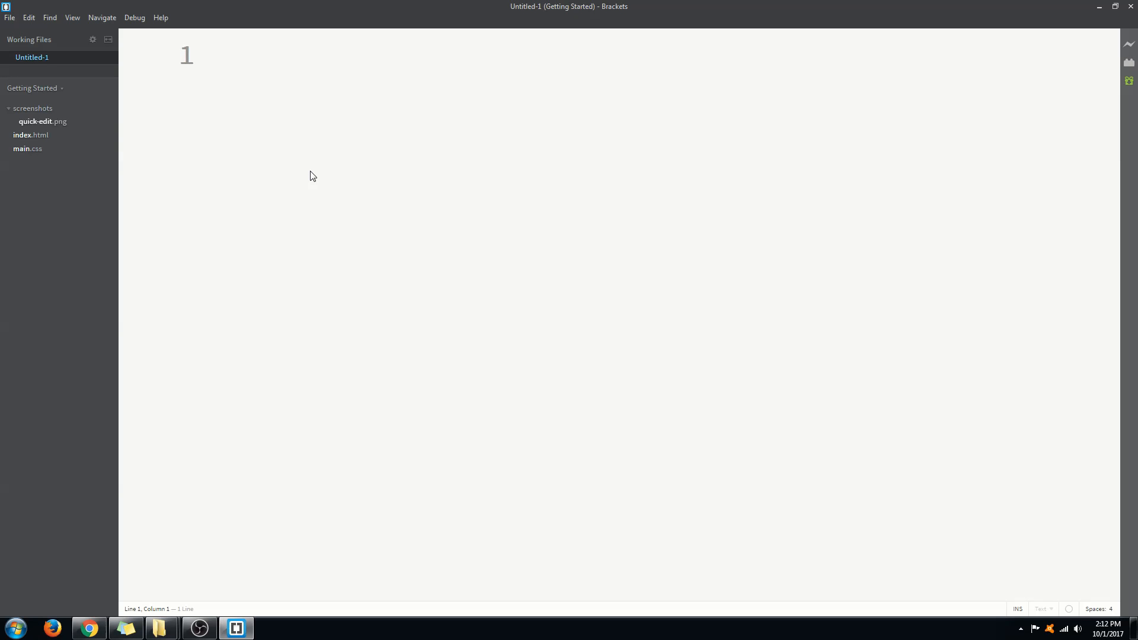
# Write <html></html> and split the tags onto separate lines with the caret between them
pyautogui.write('<>')
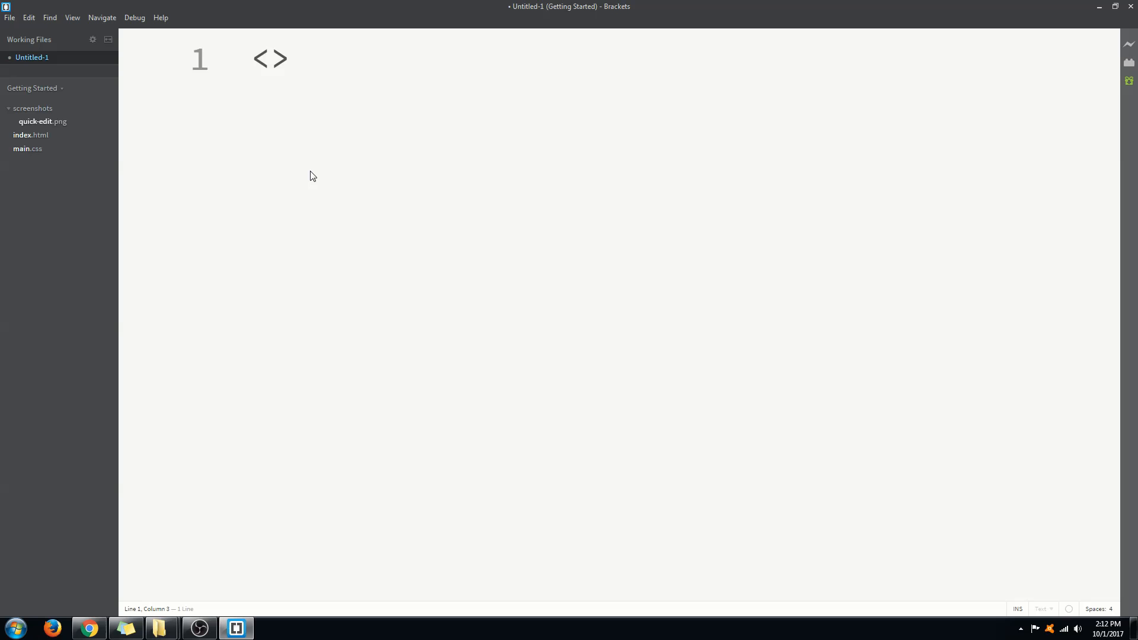
pyautogui.write('html')
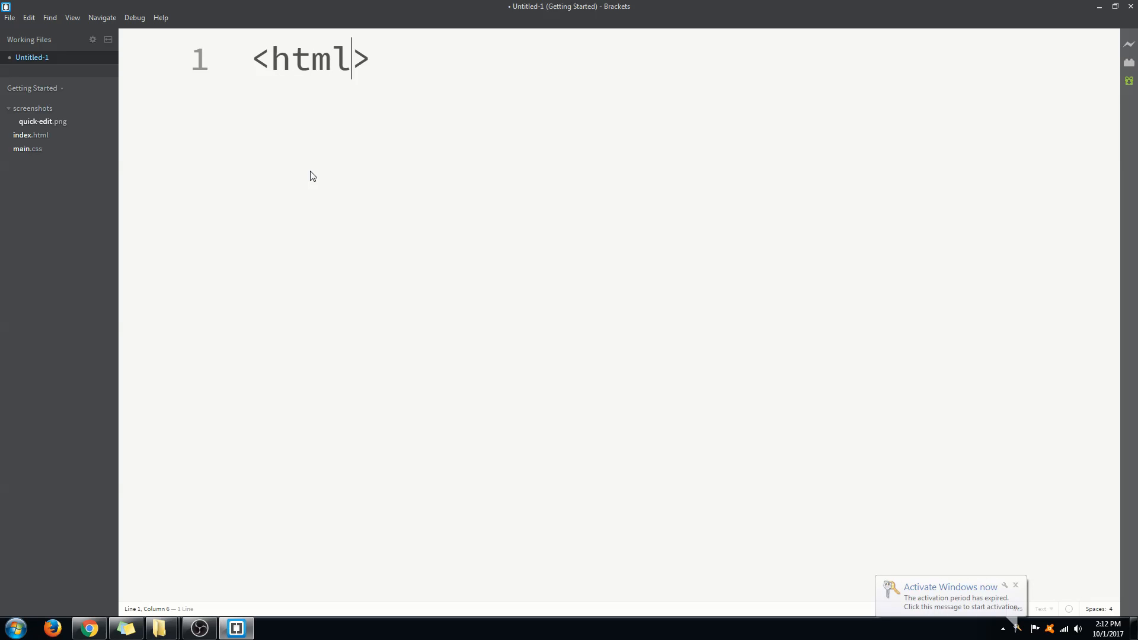
pyautogui.write('<')
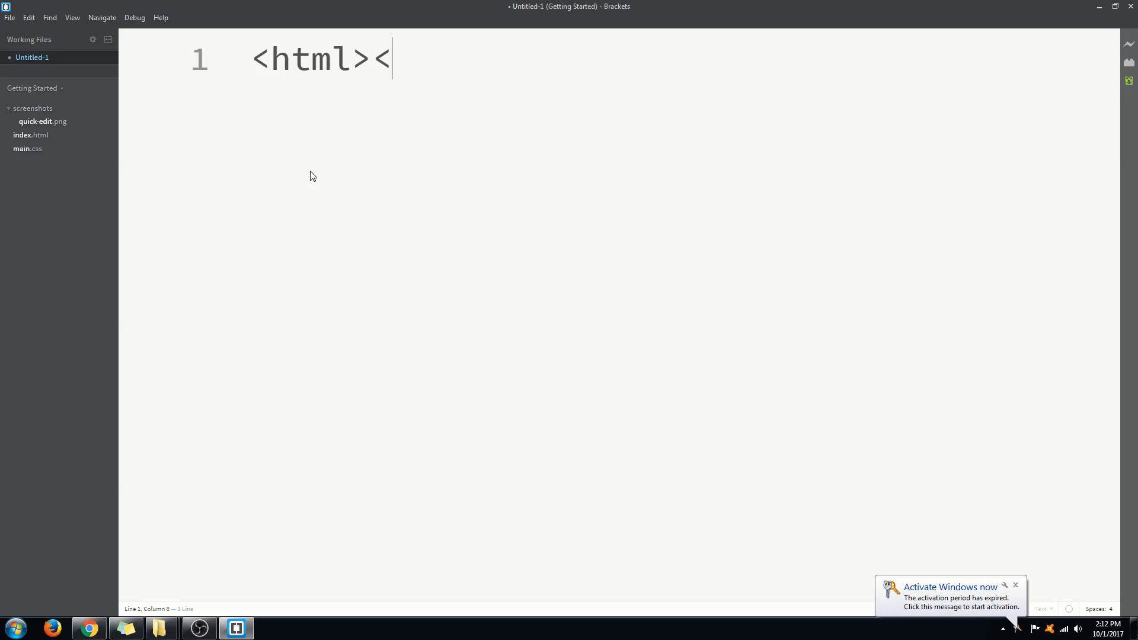
pyautogui.write('/htm')
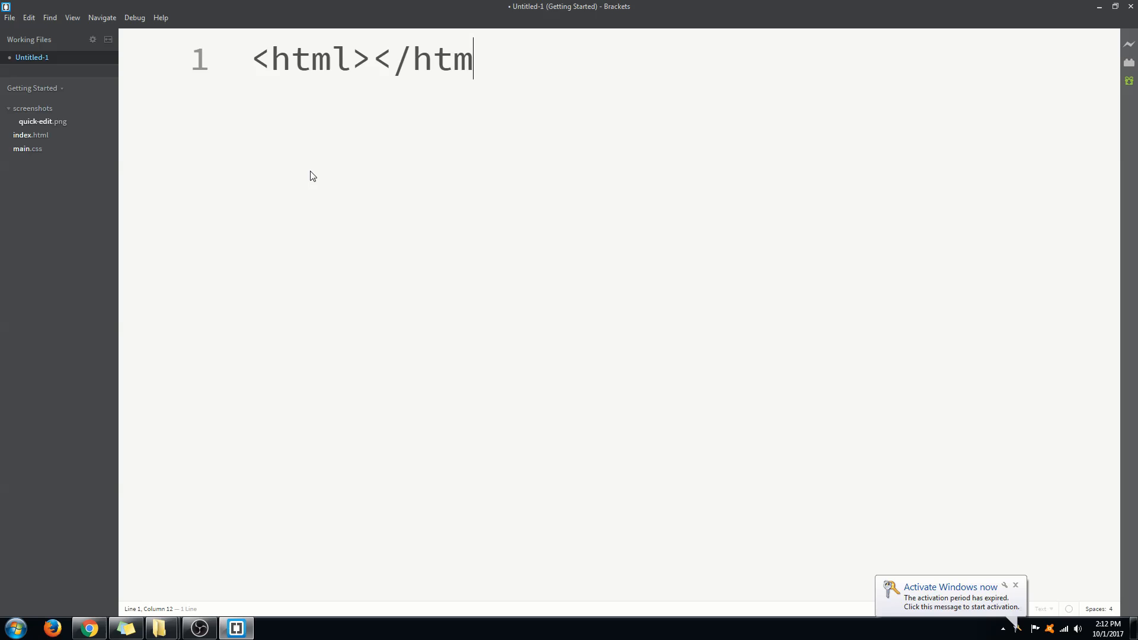
pyautogui.write('l>')
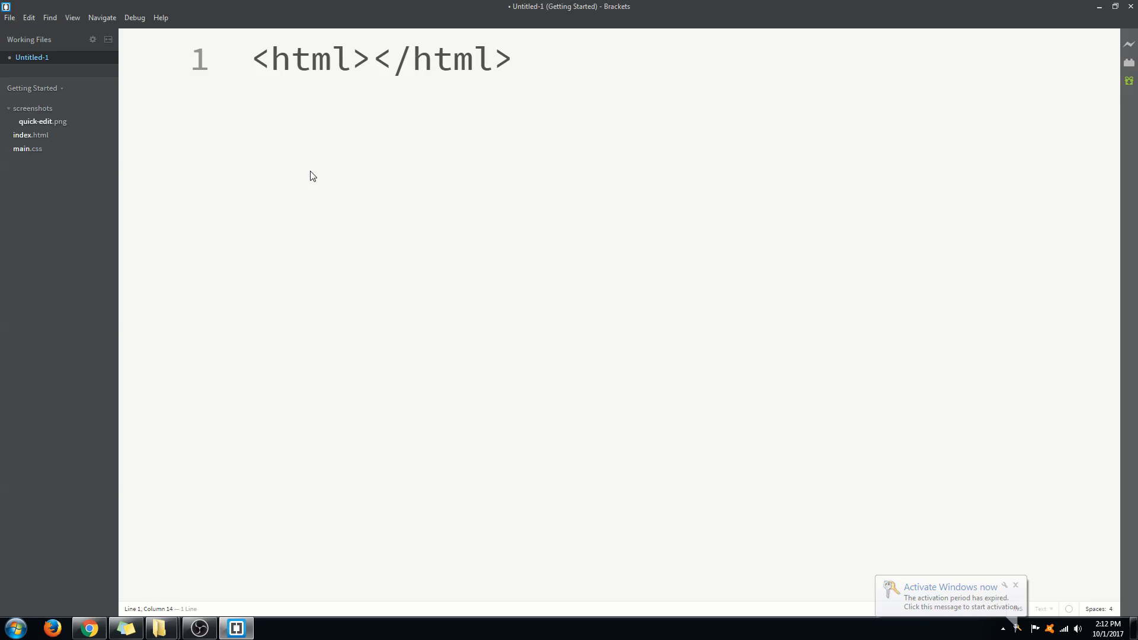
pyautogui.doubleClick(309, 59)
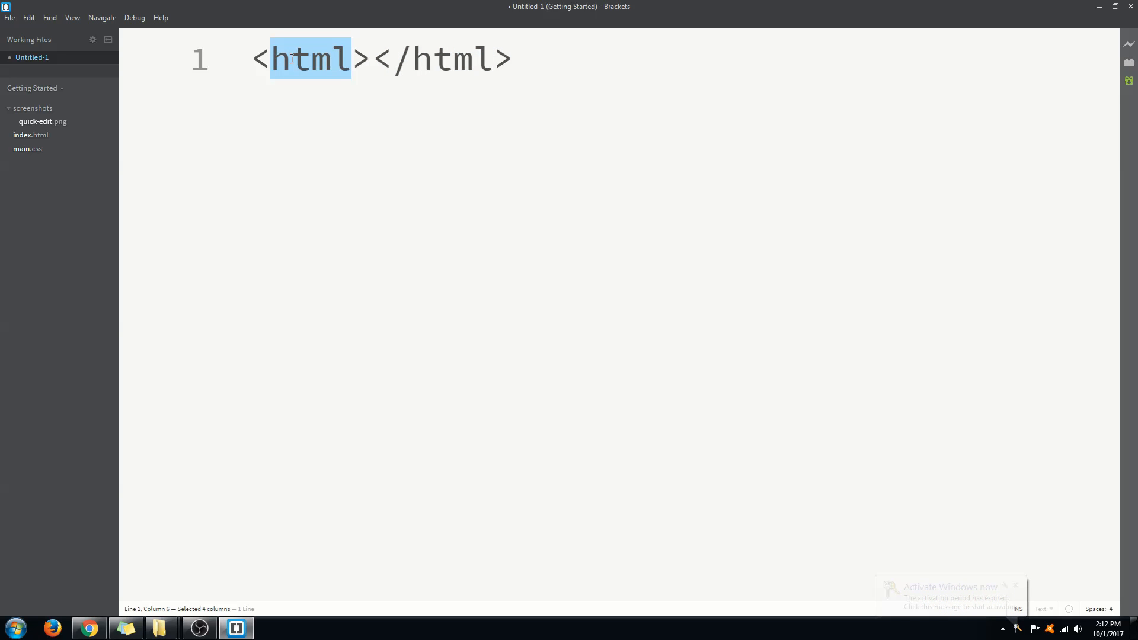
pyautogui.click(372, 60)
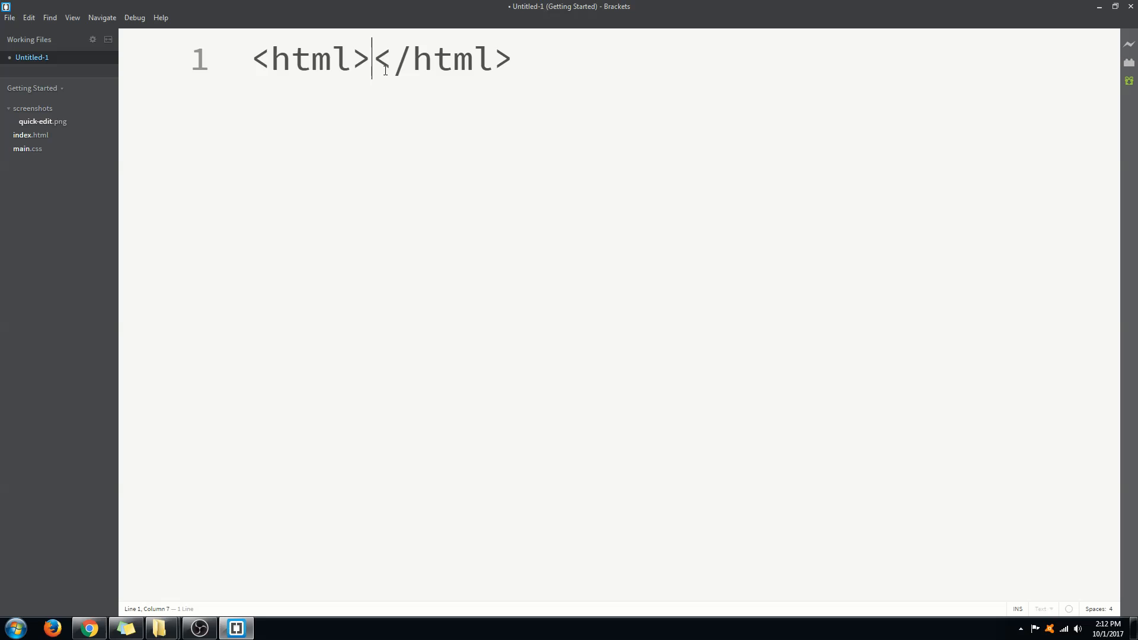
pyautogui.press('Enter')
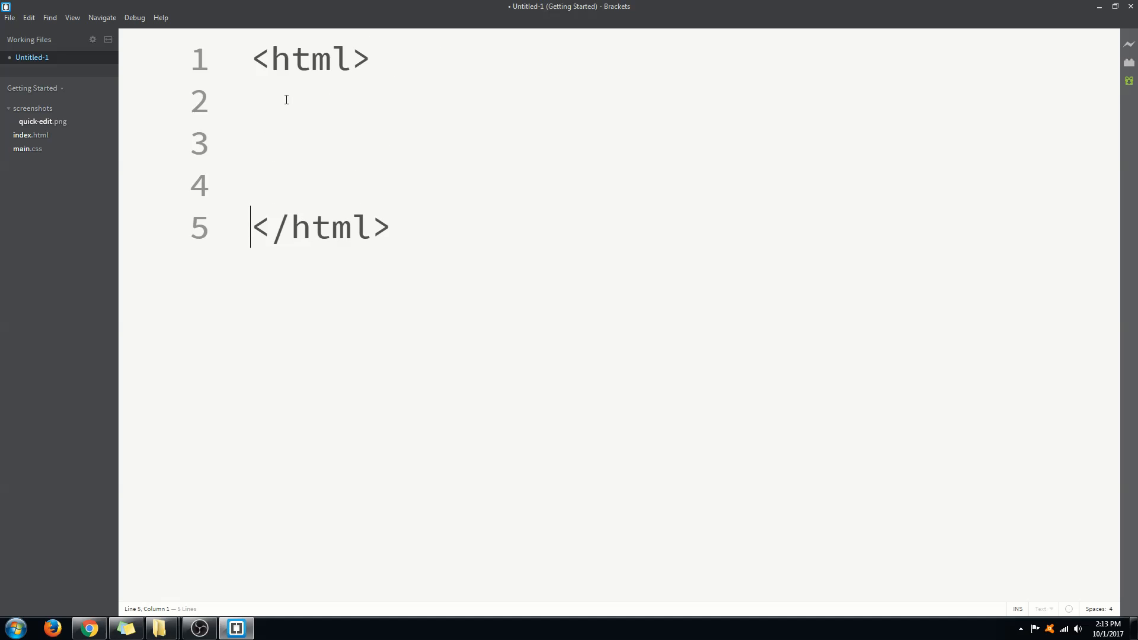
pyautogui.click(315, 91)
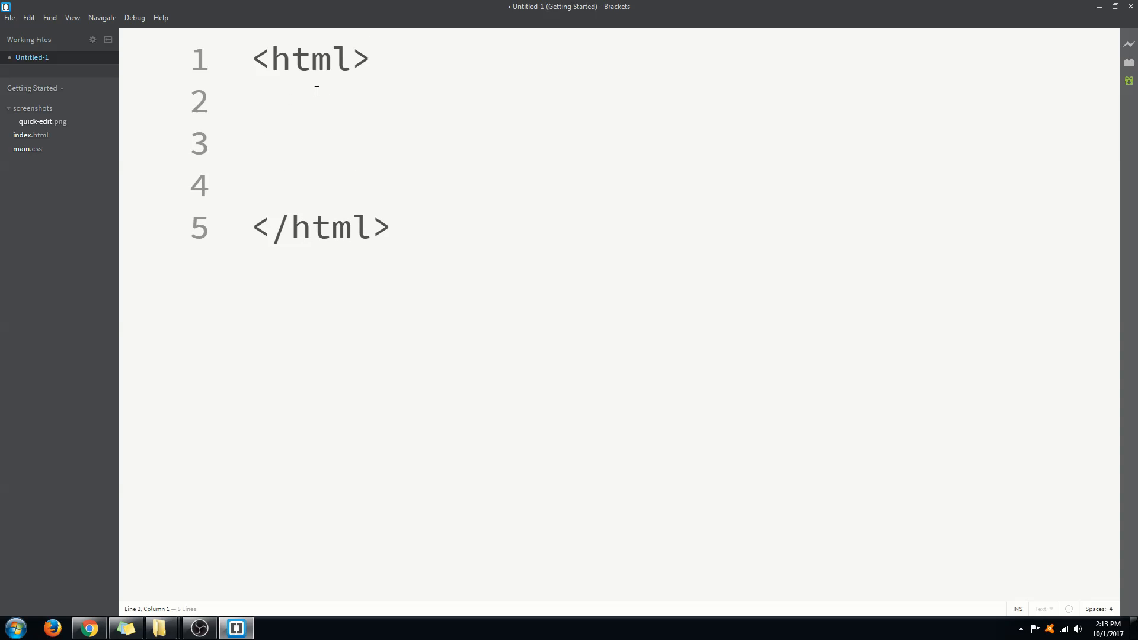
# Write <body></body> inside the html tags and place the caret on the empty line within
pyautogui.write('<>')
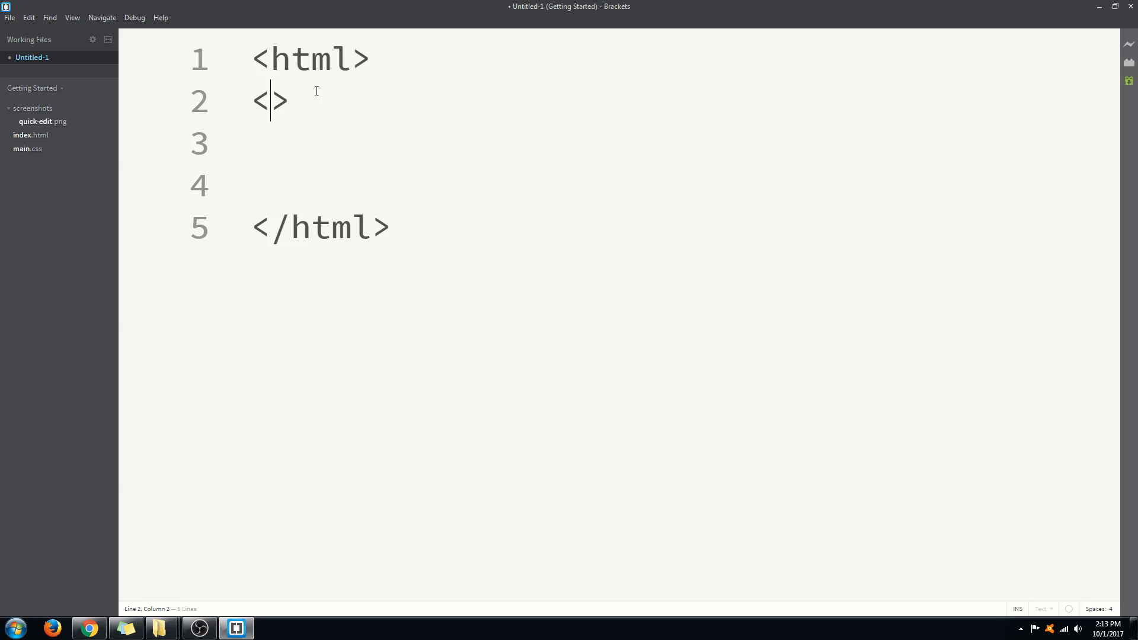
pyautogui.write('body')
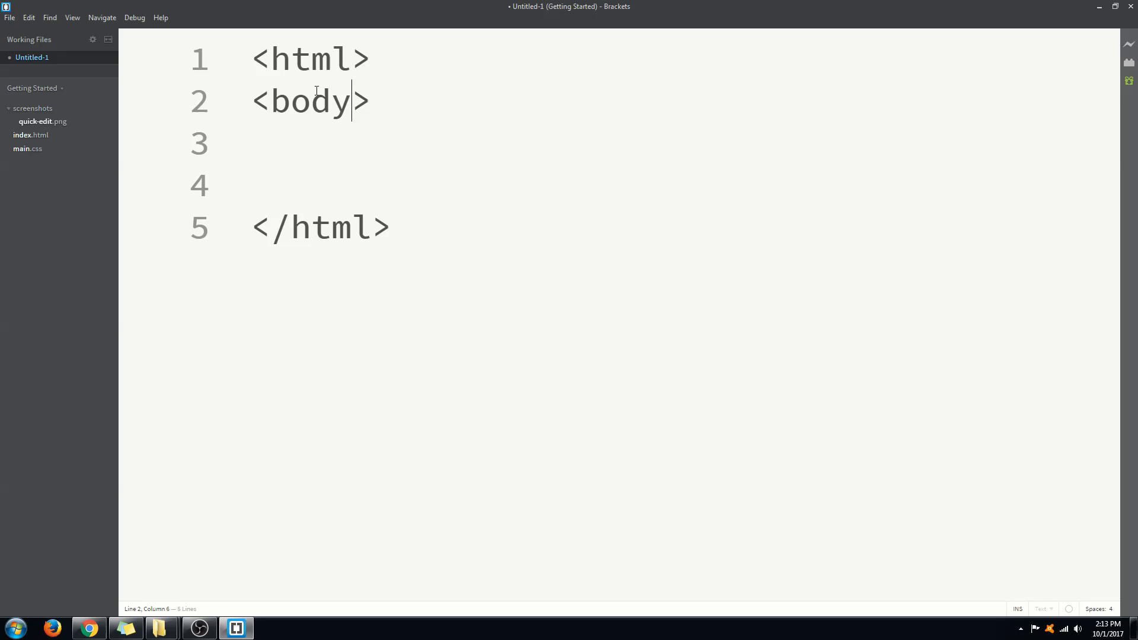
pyautogui.write('<')
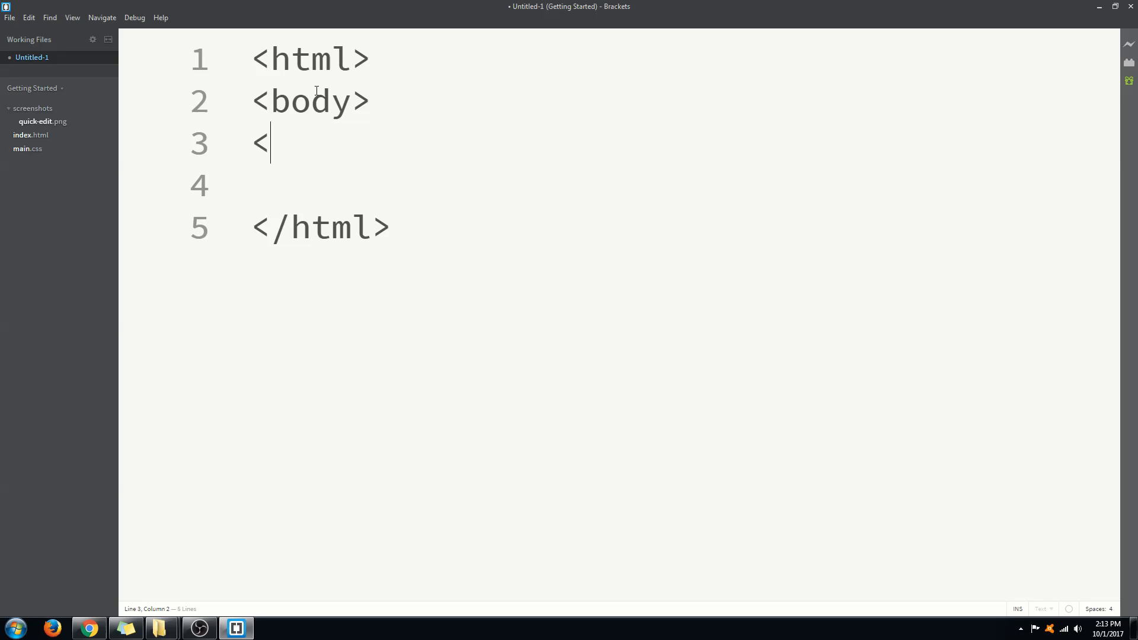
pyautogui.write('/bo')
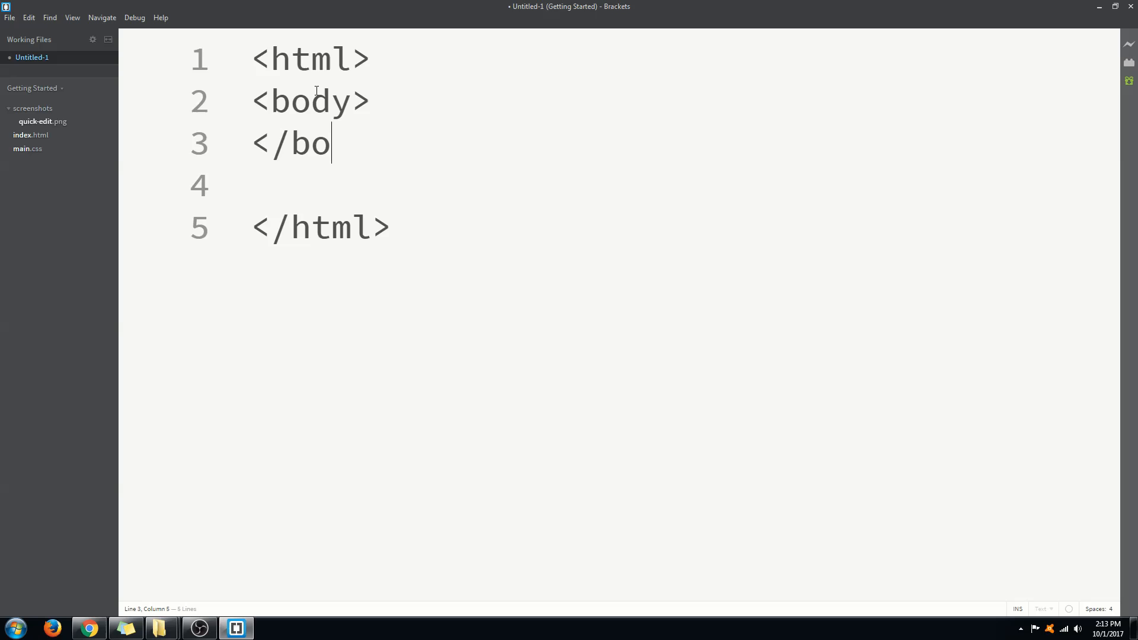
pyautogui.write('dy>')
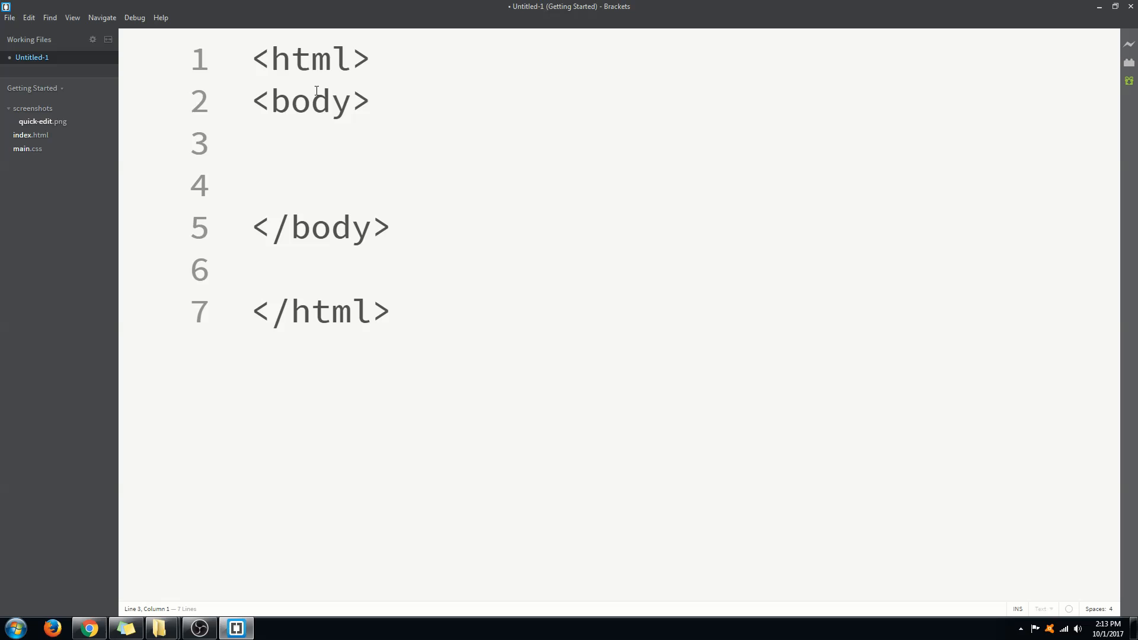
pyautogui.click(252, 143)
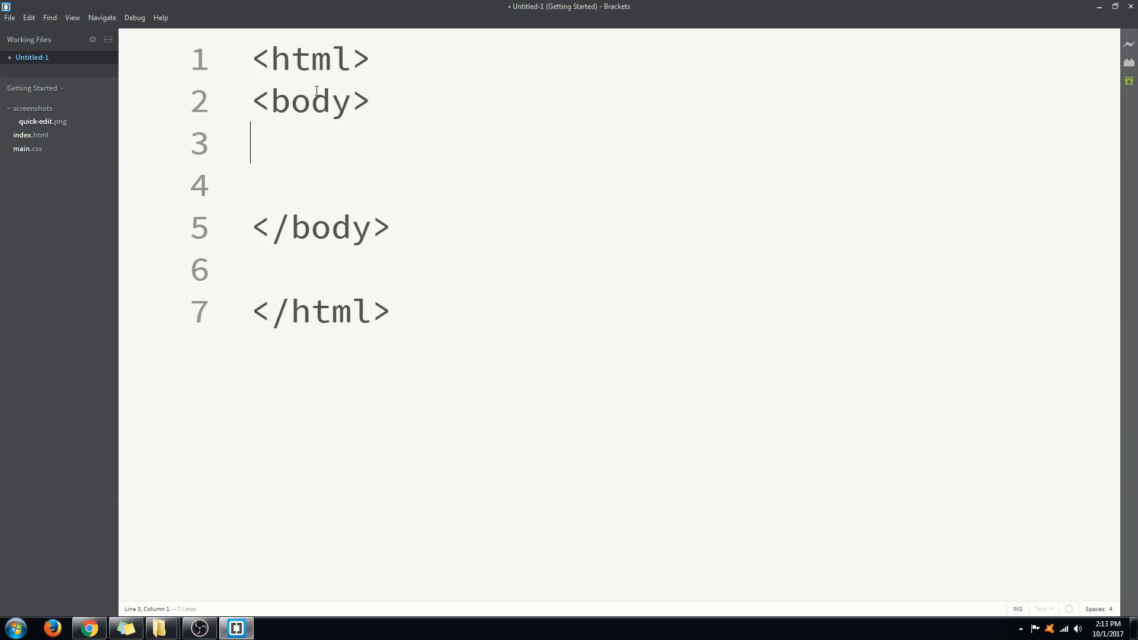
# Write <h1>Heading one1</h1> inside the body and move to the line below it
pyautogui.write('<>')
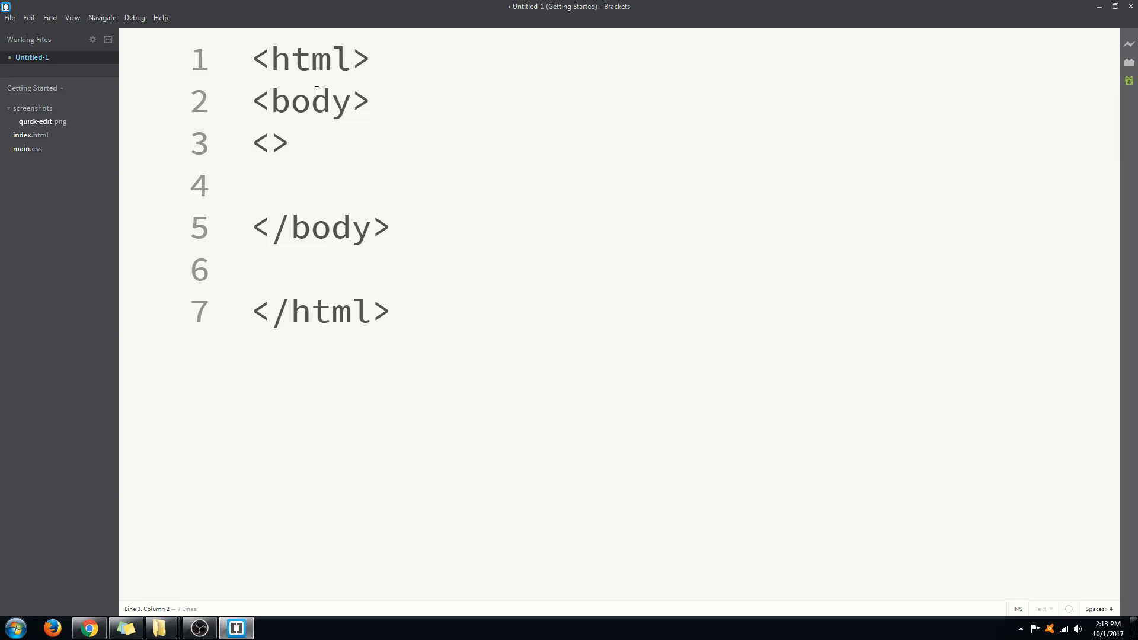
pyautogui.write('h1')
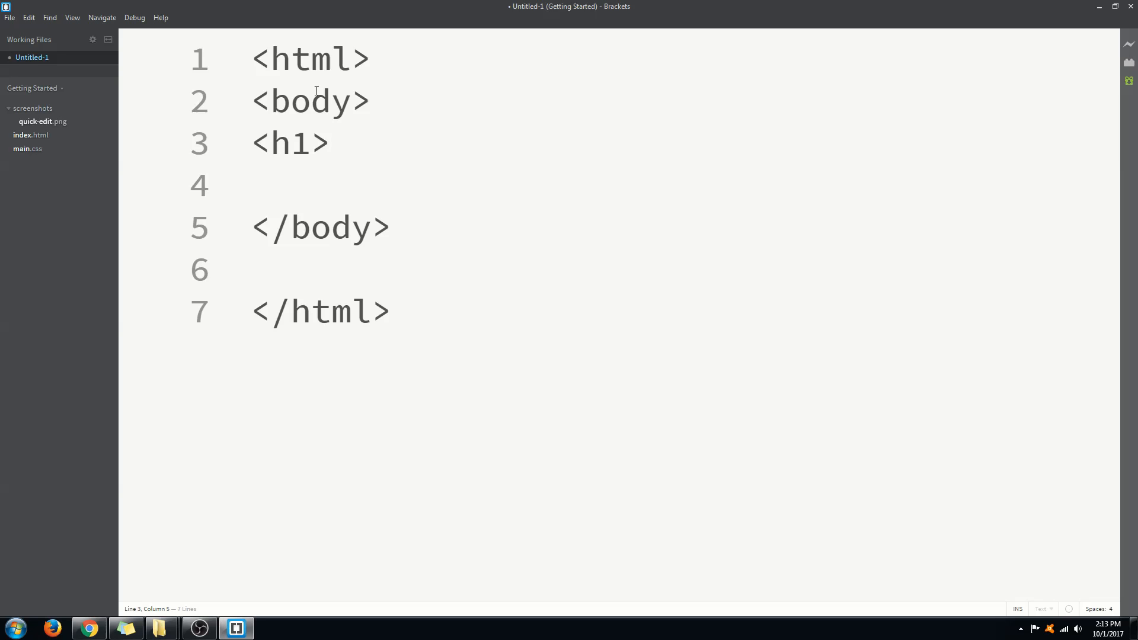
pyautogui.write('</h1')
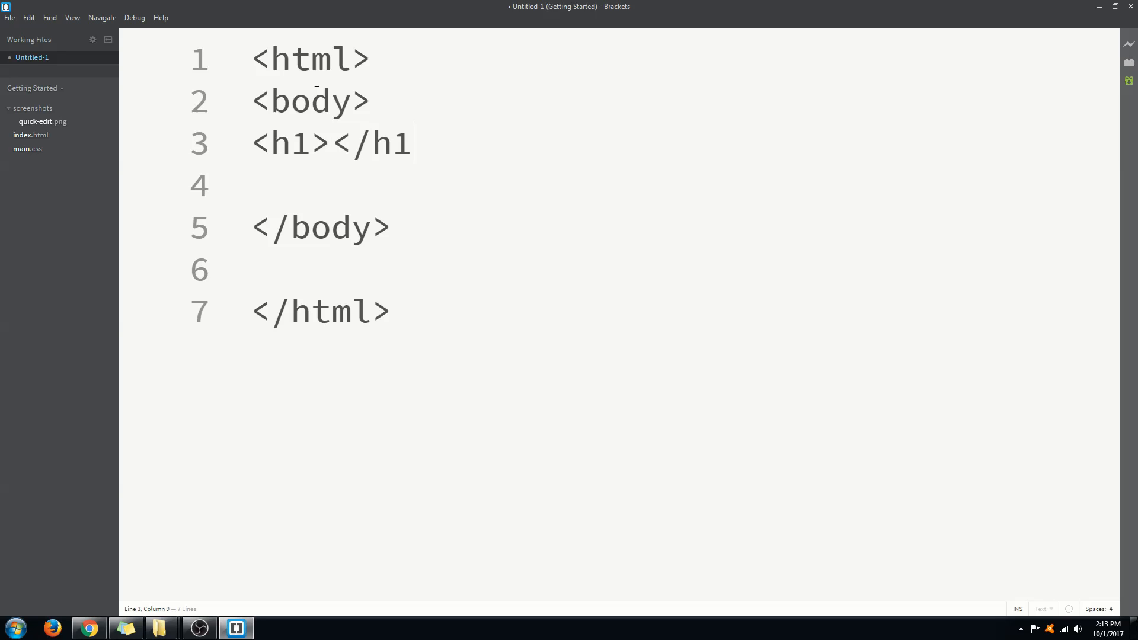
pyautogui.write('>')
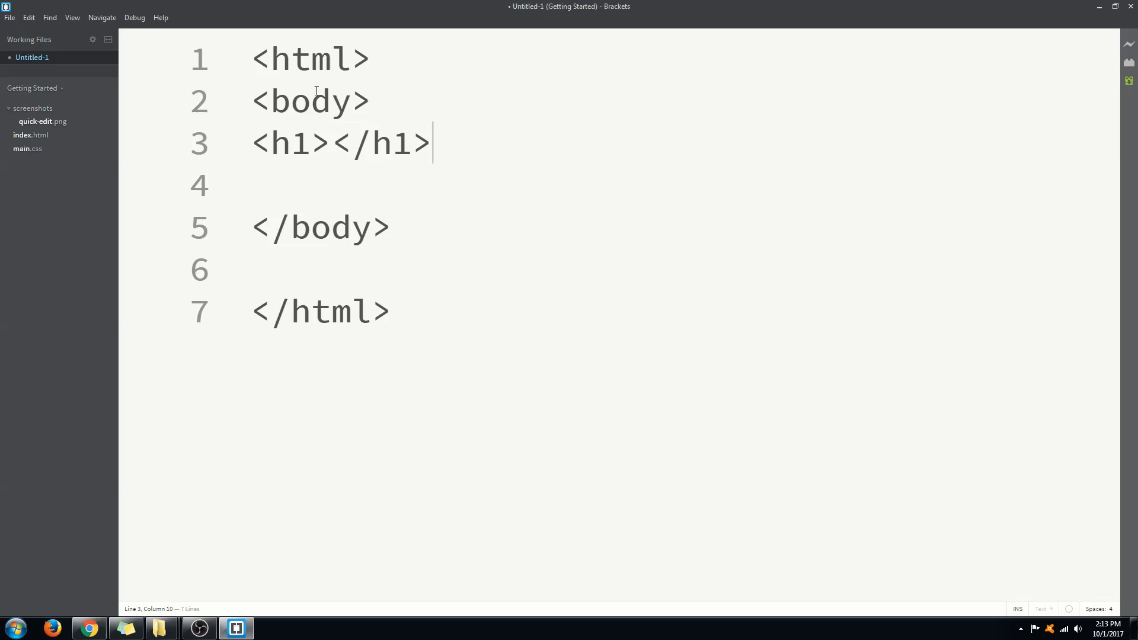
pyautogui.doubleClick(289, 143)
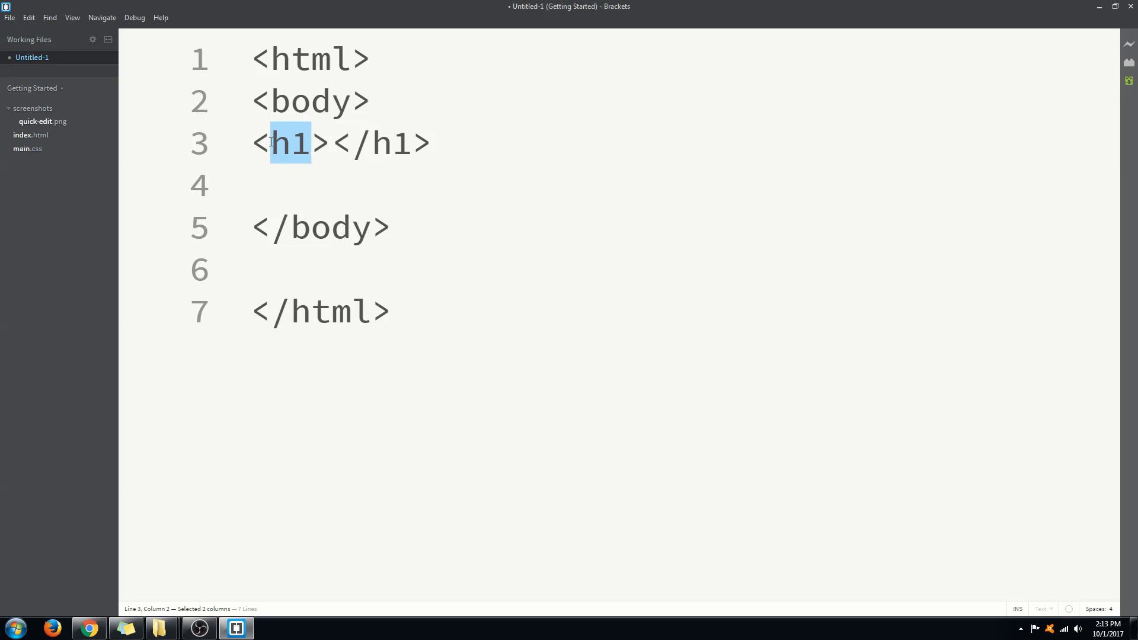
pyautogui.click(331, 143)
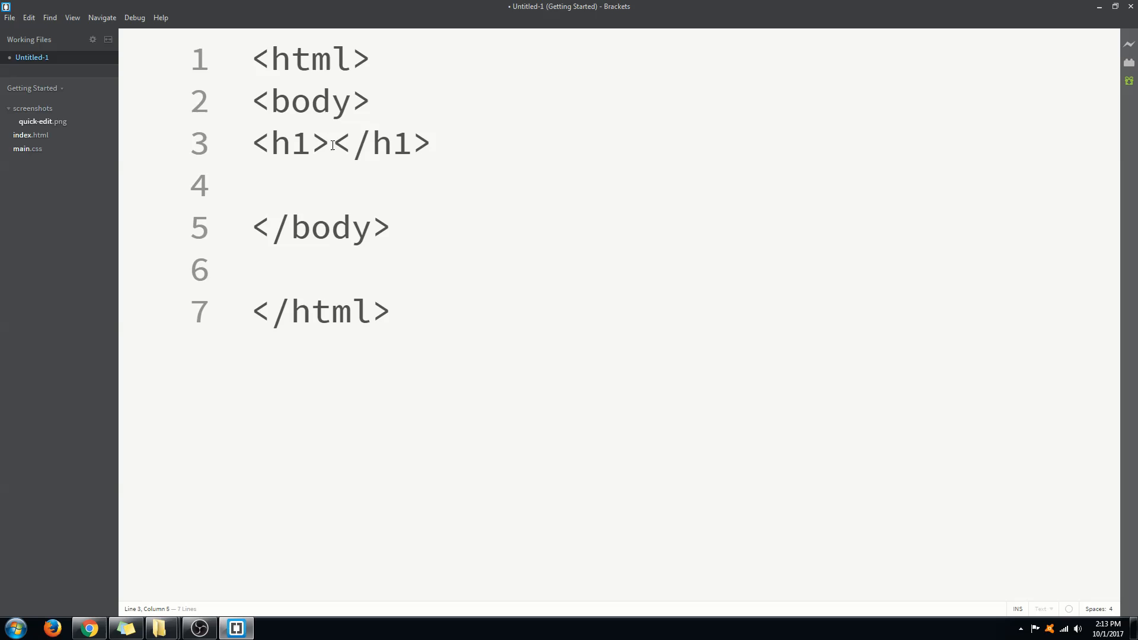
pyautogui.write('Hee')
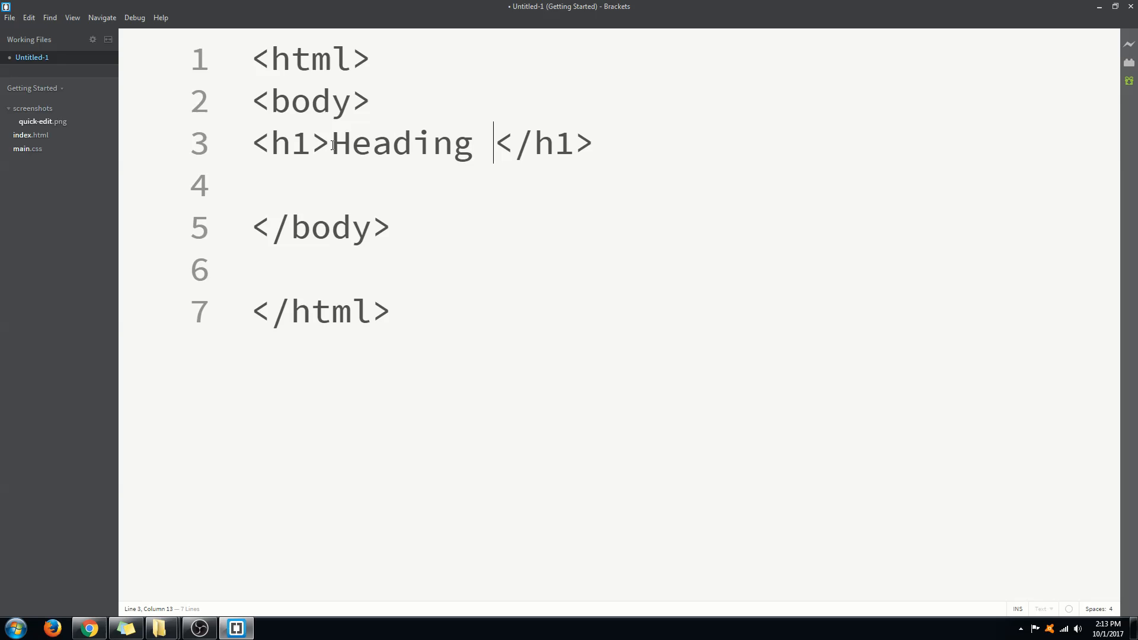
pyautogui.write('one1')
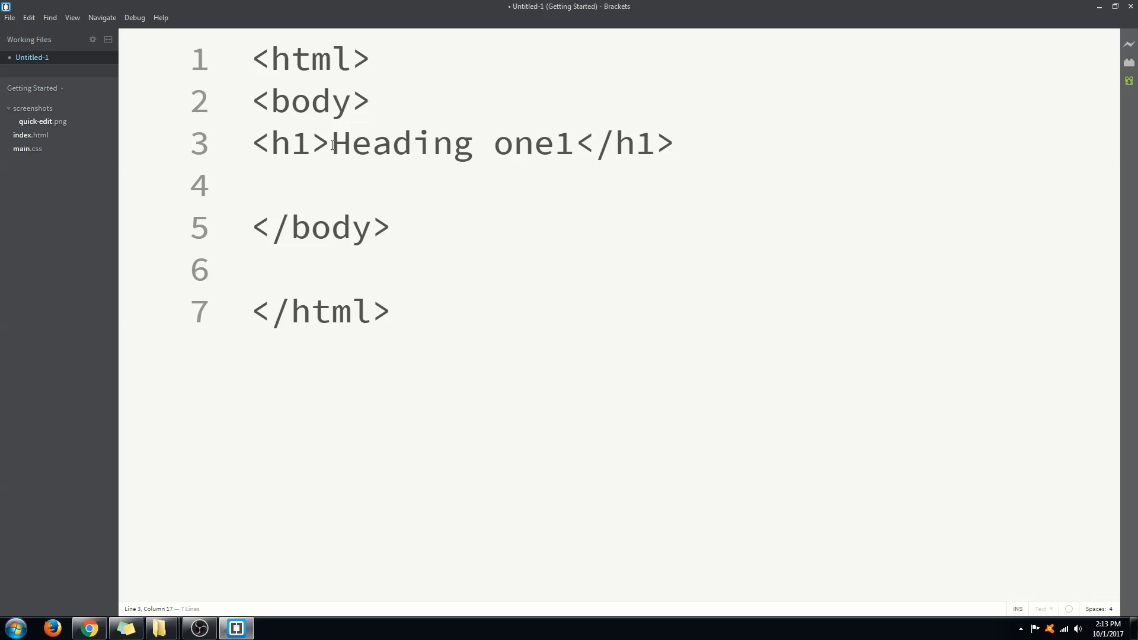
pyautogui.click(254, 185)
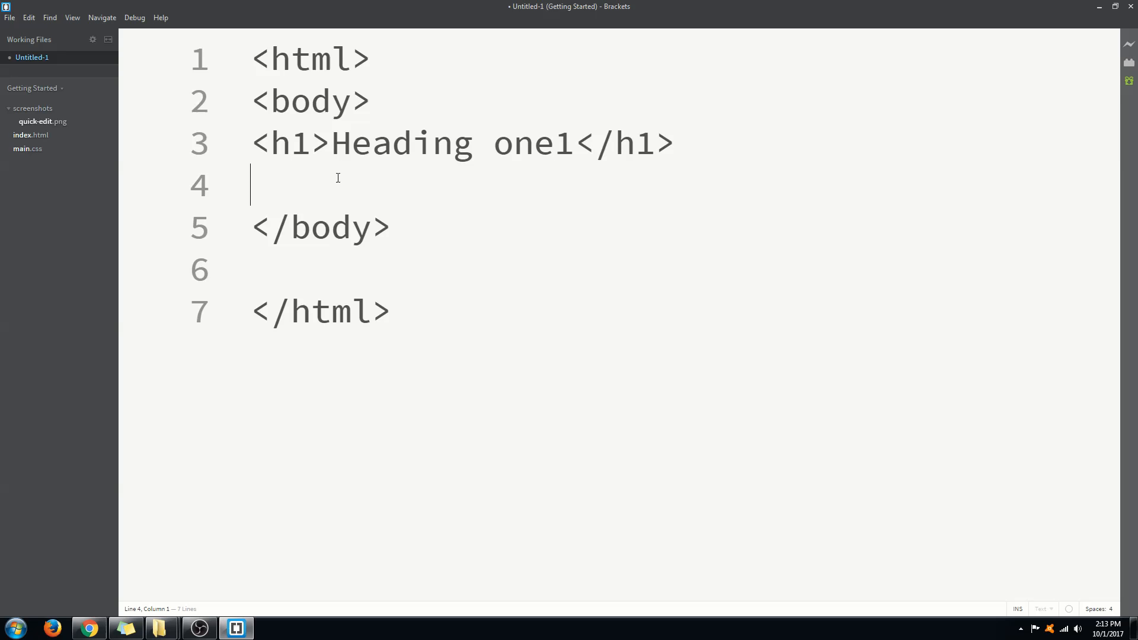
# Write <p>Paragraph Example</p> below the heading inside the body
pyautogui.write('<>')
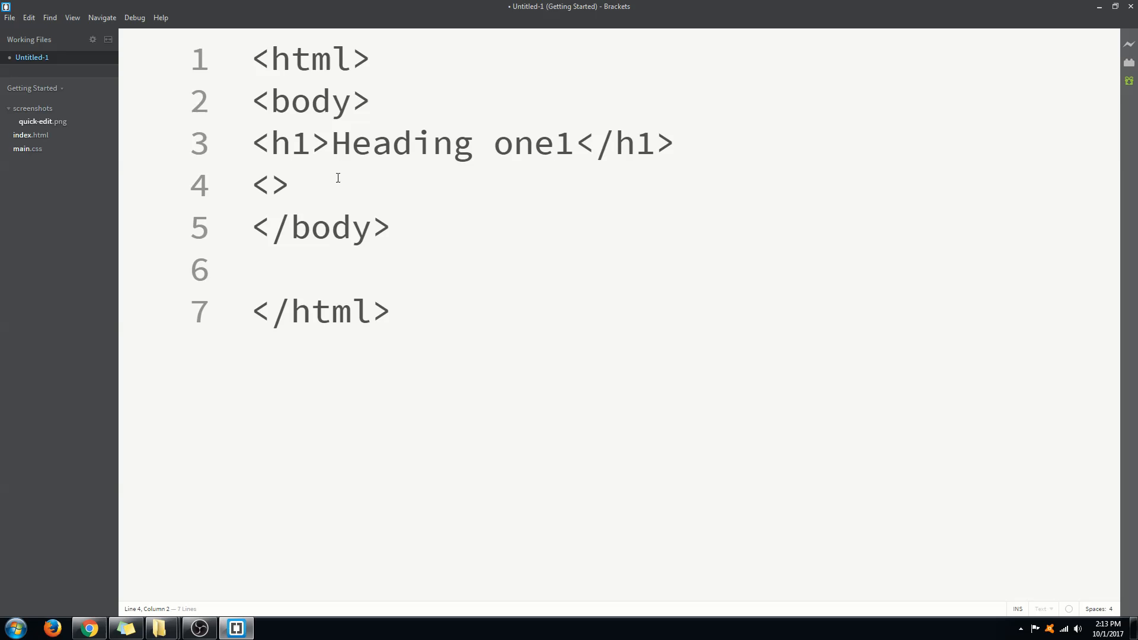
pyautogui.write('p>Pa')
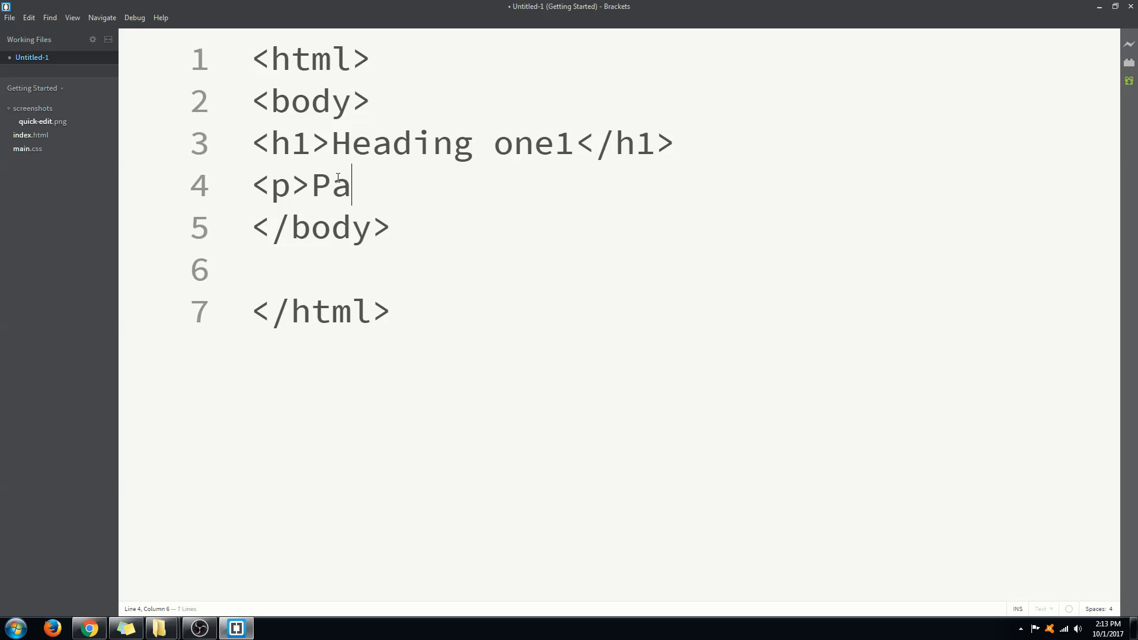
pyautogui.write('ragrap')
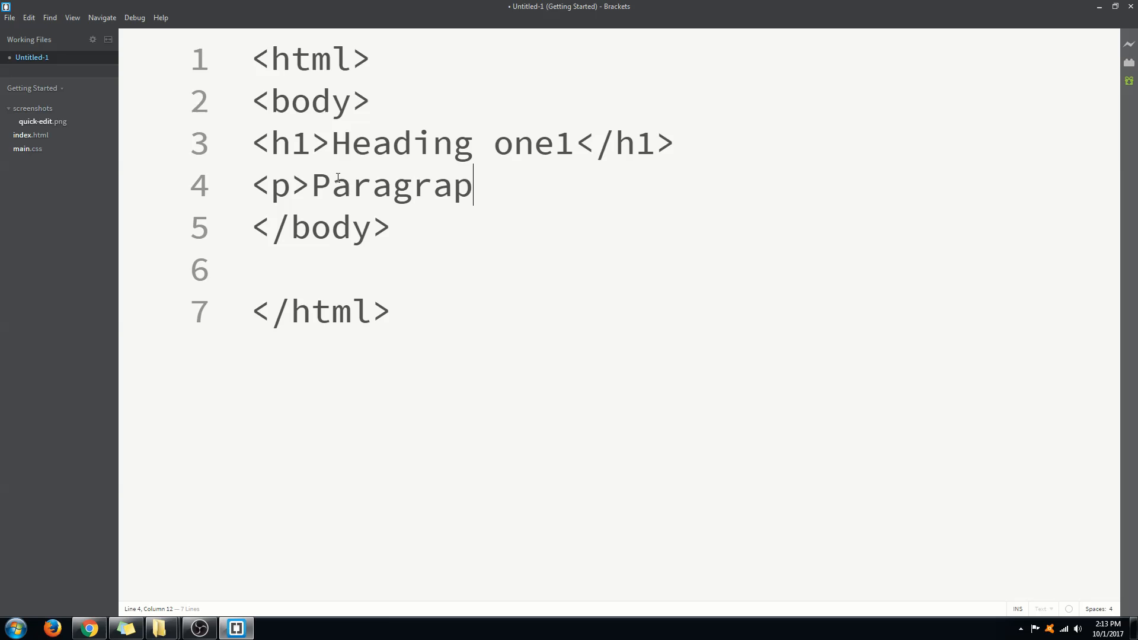
pyautogui.write('h Ex')
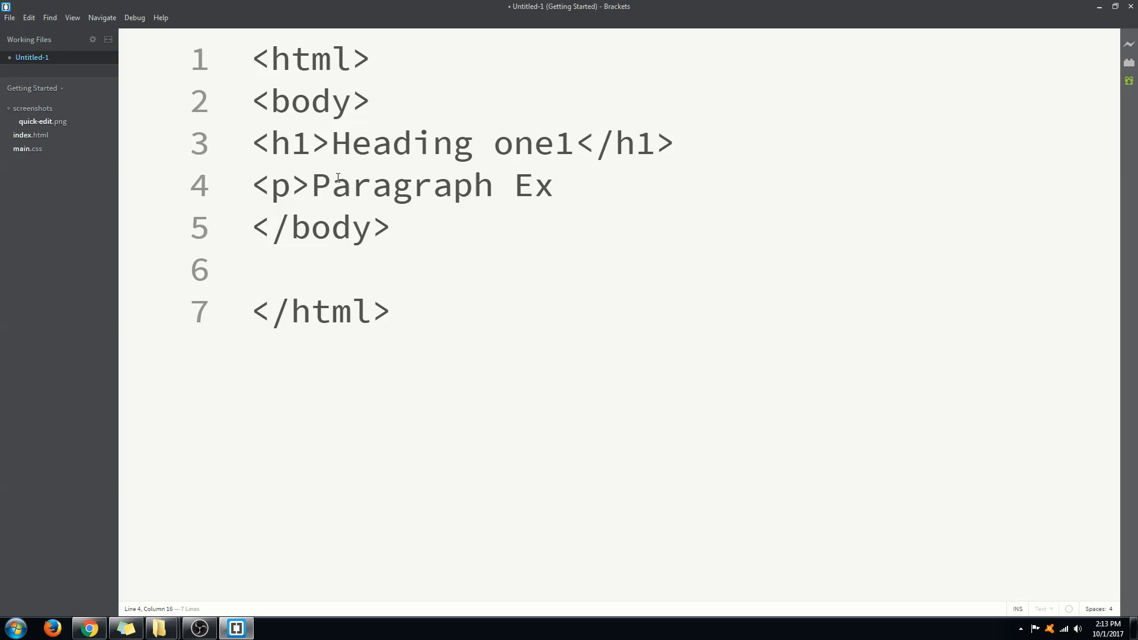
pyautogui.write('am')
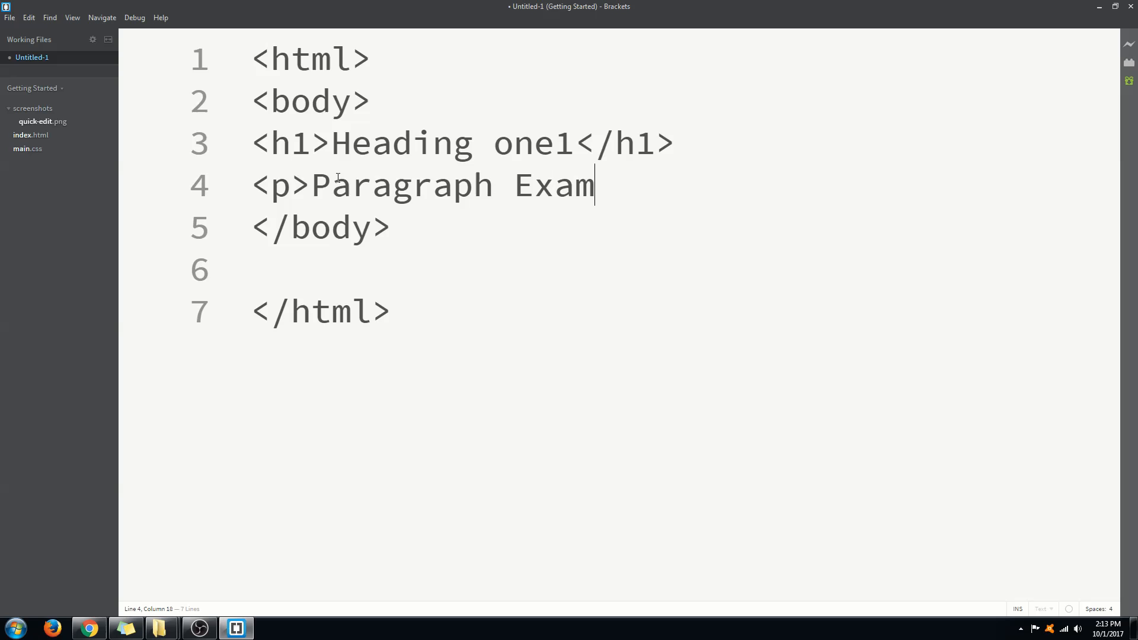
pyautogui.write('ple</')
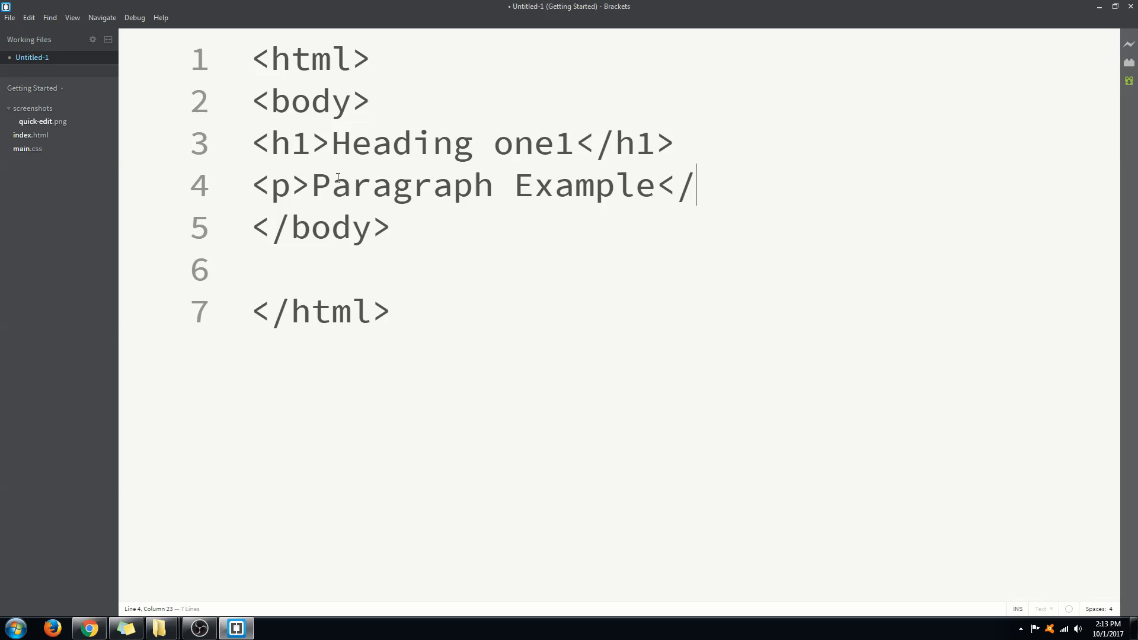
pyautogui.write('p>')
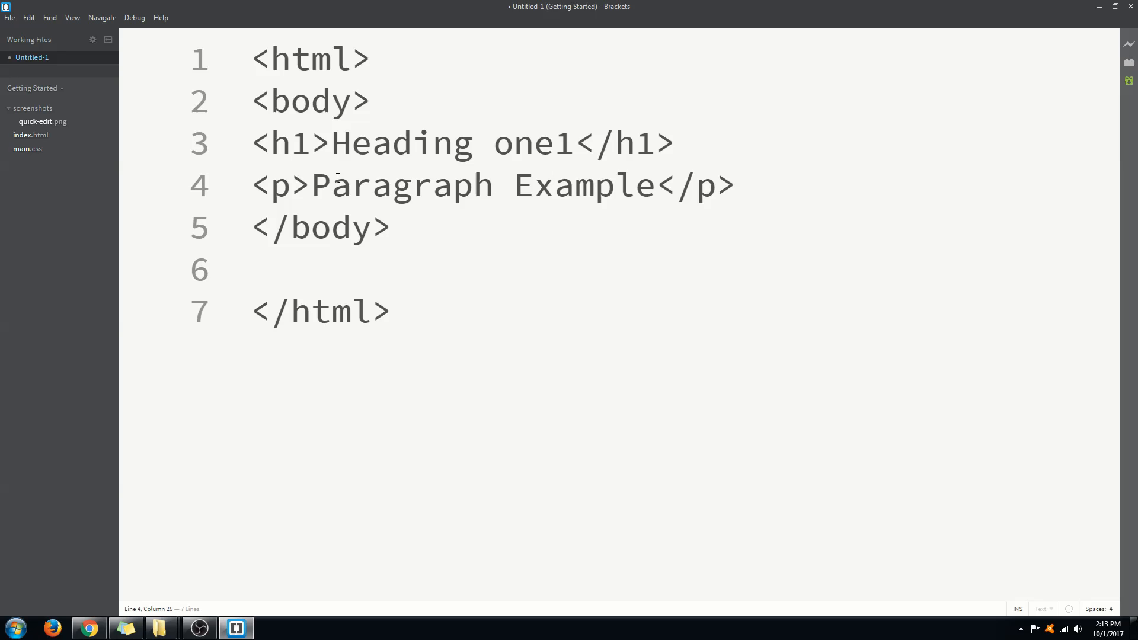
pyautogui.click(10, 18)
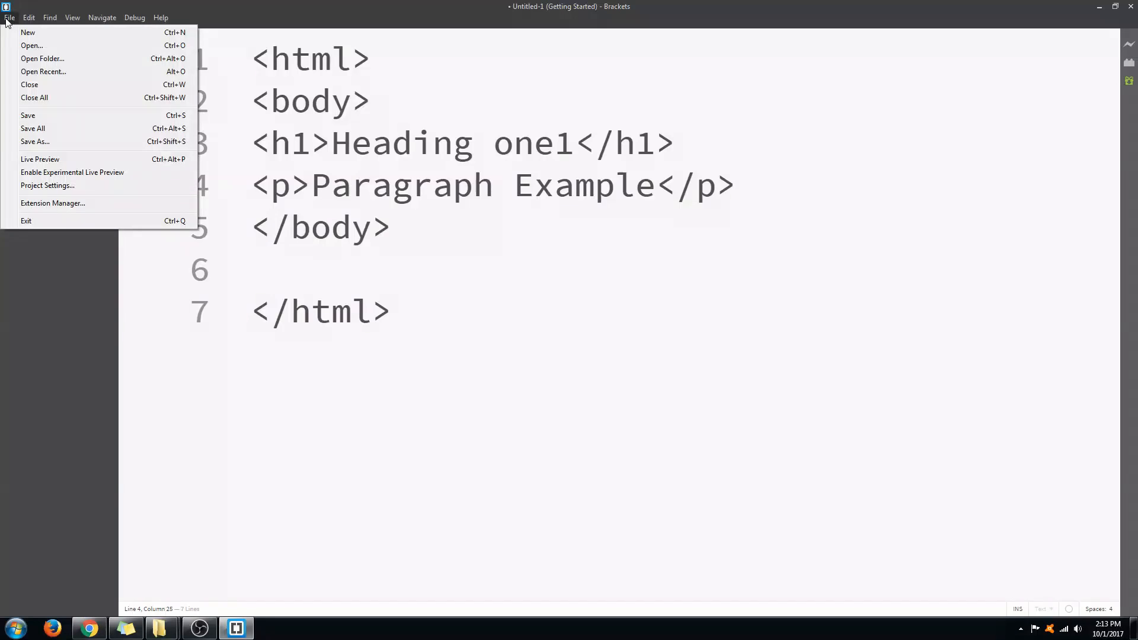
# Save the document as index.html inside the Desktop's html folder
pyautogui.click(35, 141)
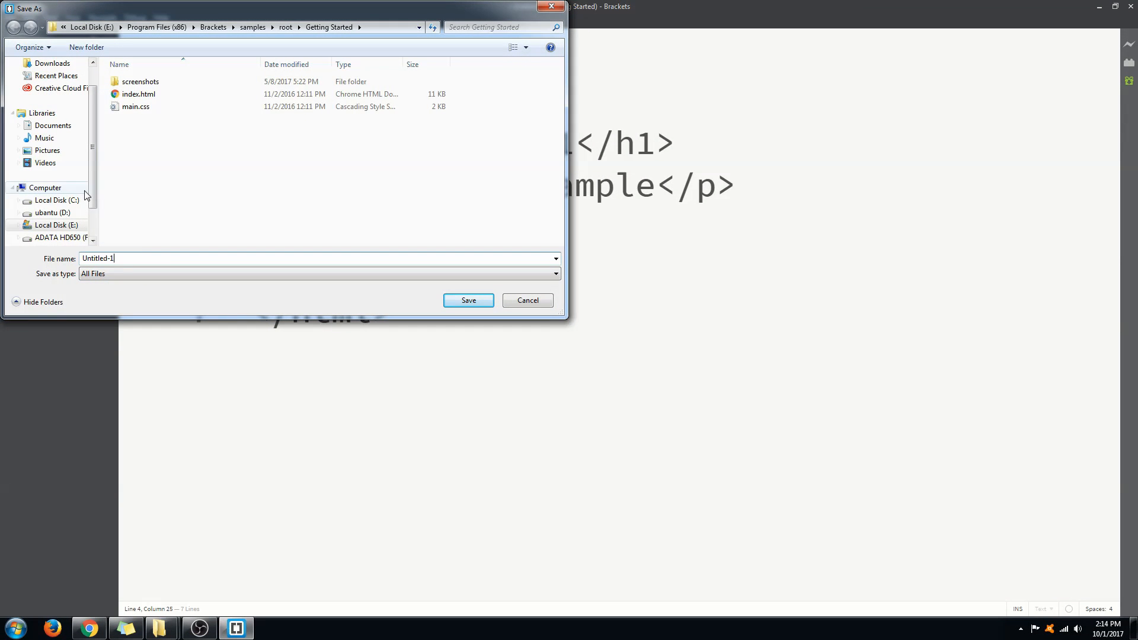
pyautogui.scroll(3)
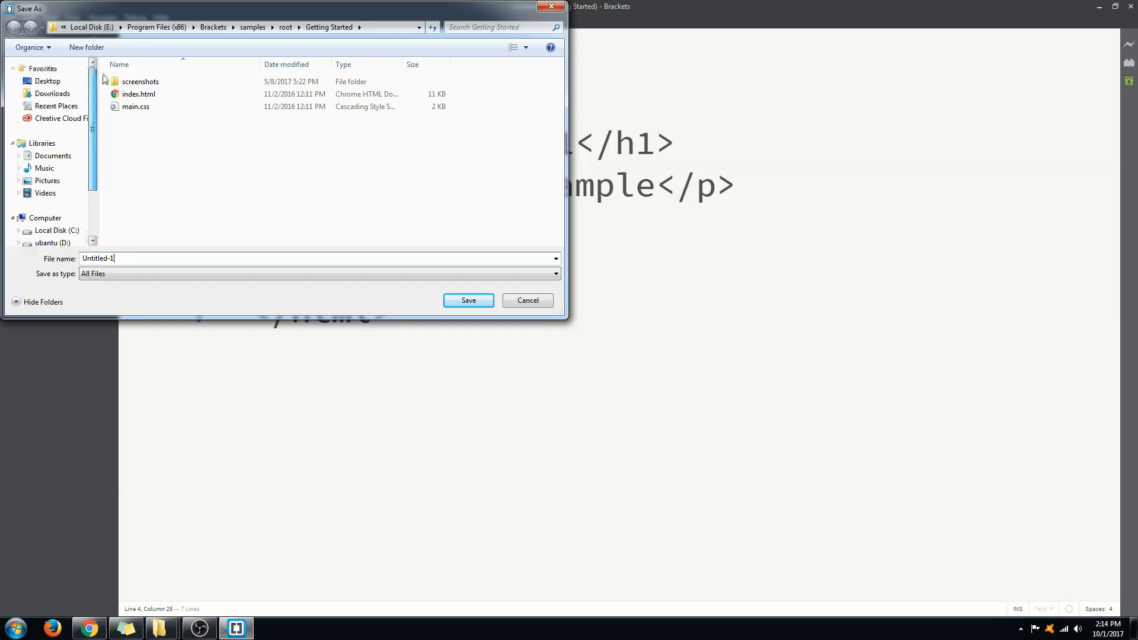
pyautogui.click(48, 81)
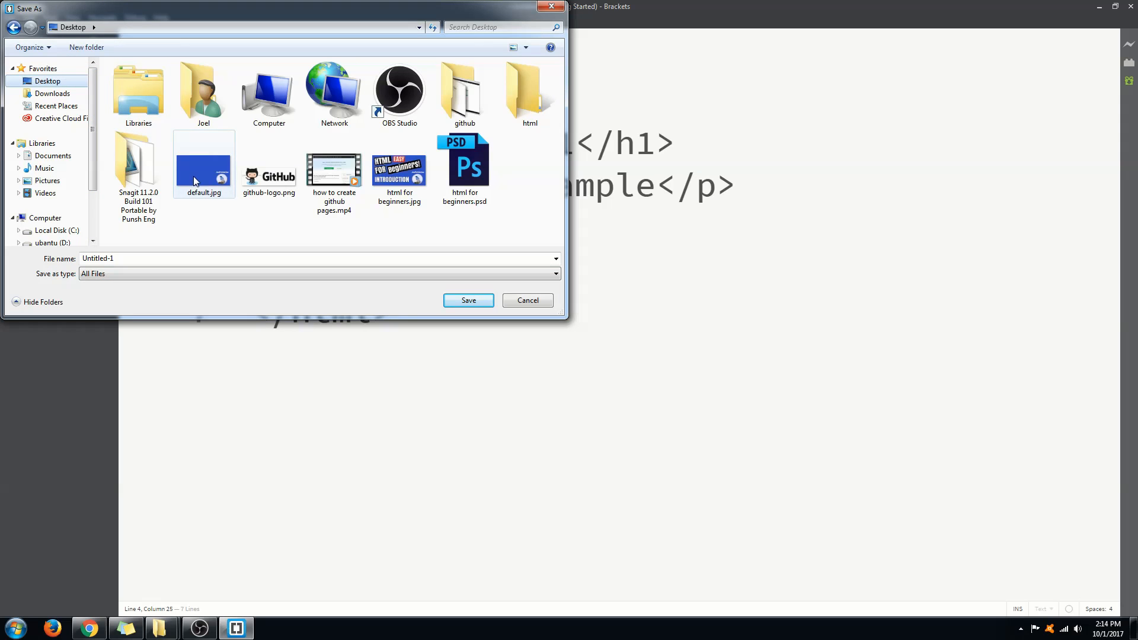
pyautogui.doubleClick(529, 91)
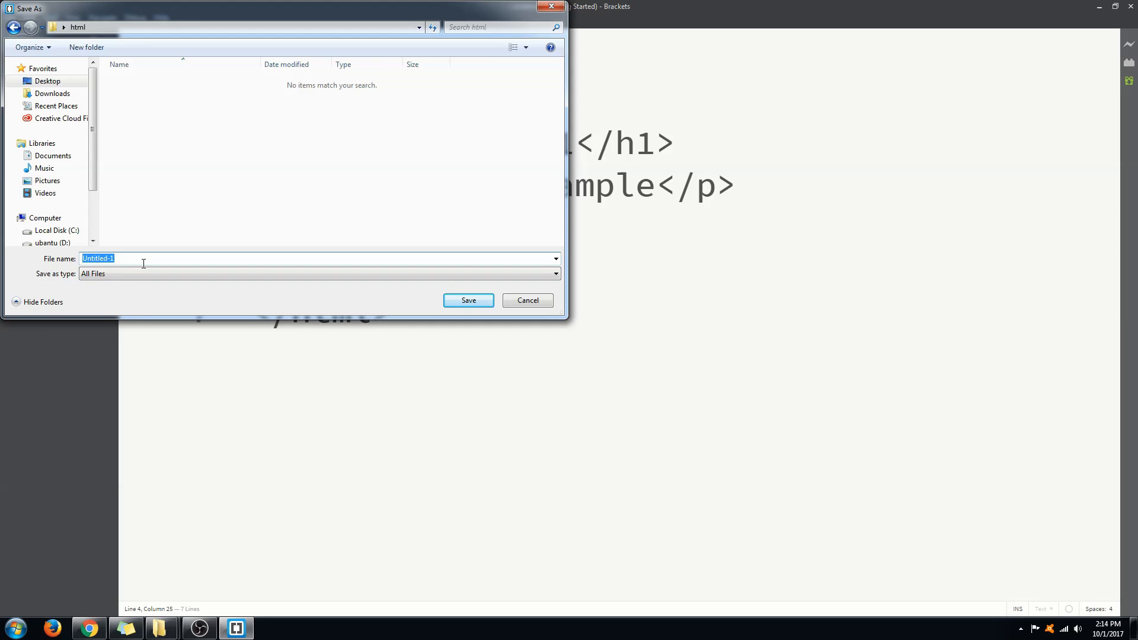
pyautogui.write('i')
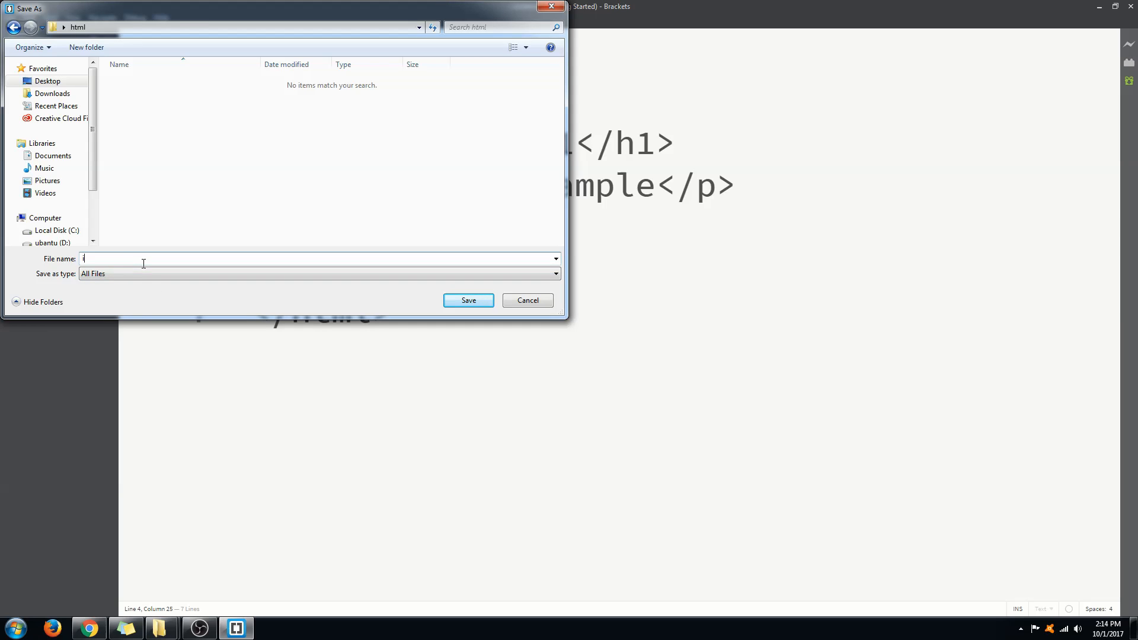
pyautogui.write('ndex')
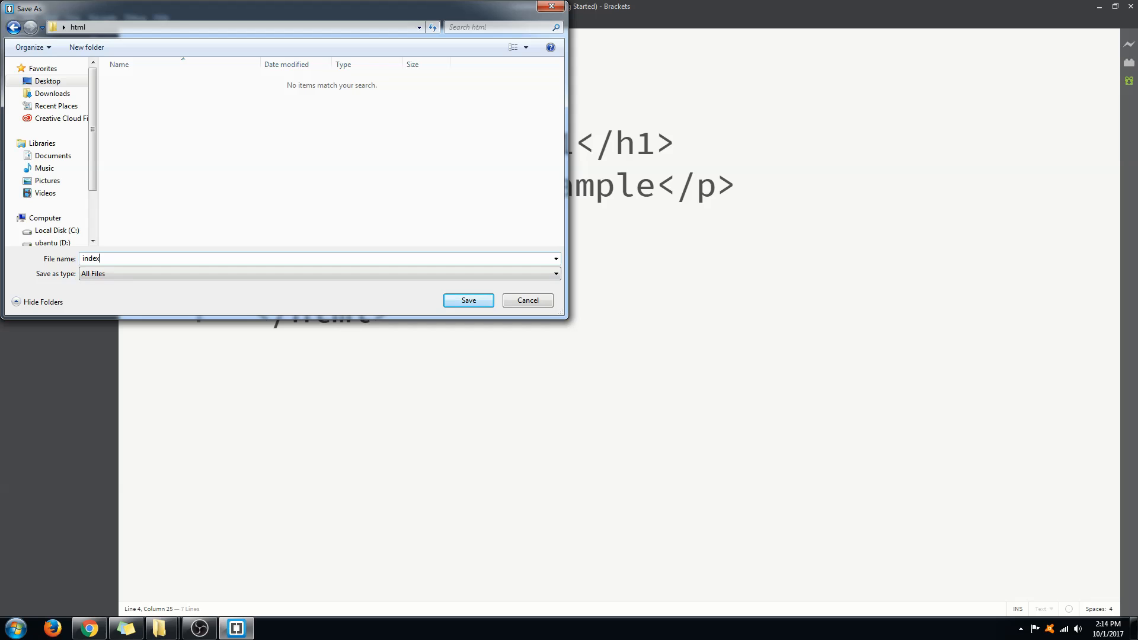
pyautogui.write('.html')
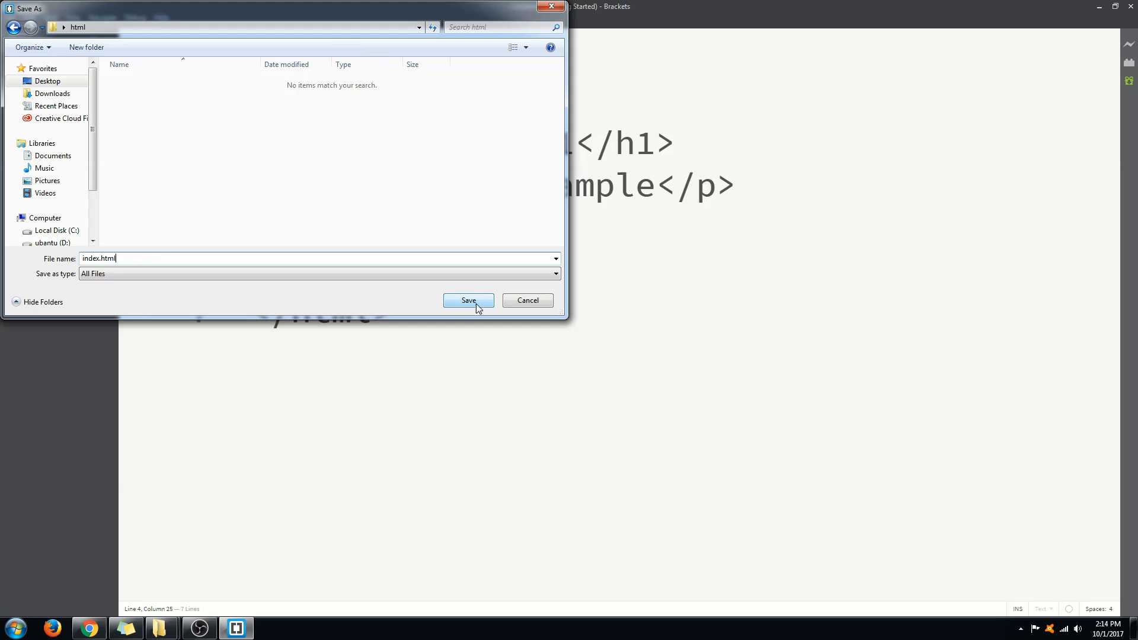
pyautogui.click(467, 300)
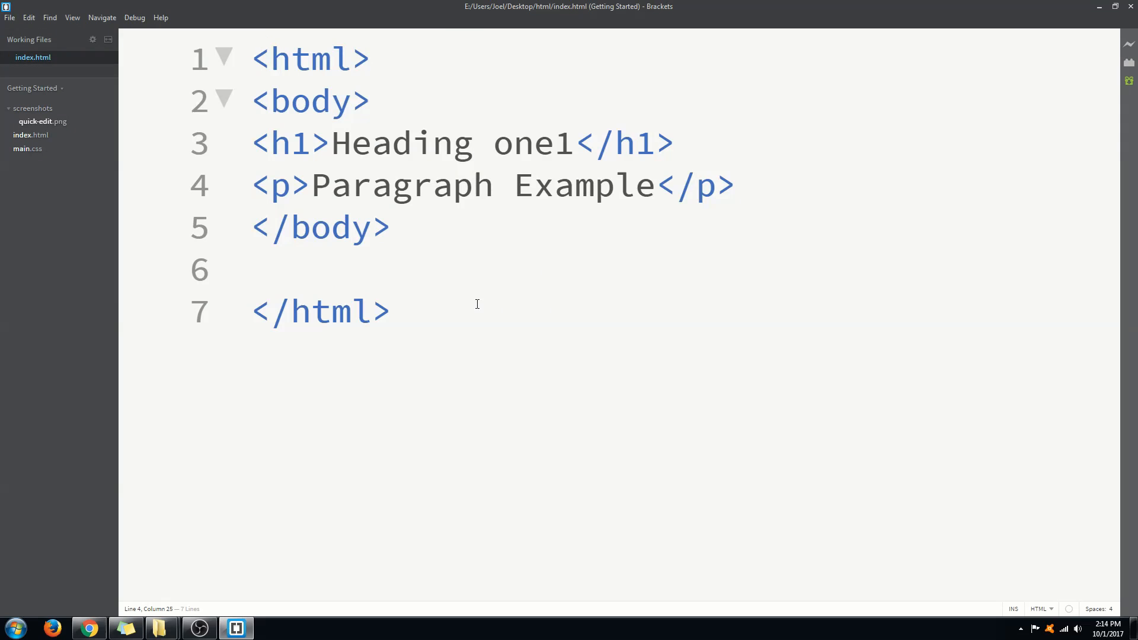
pyautogui.moveTo(1025, 59)
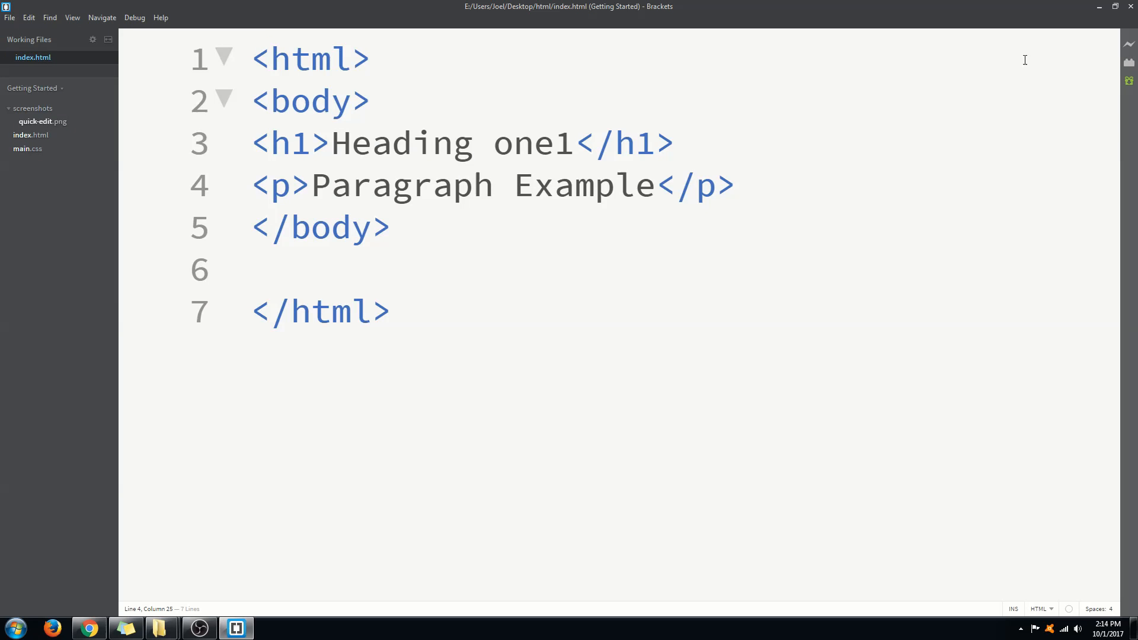
pyautogui.moveTo(1095, 45)
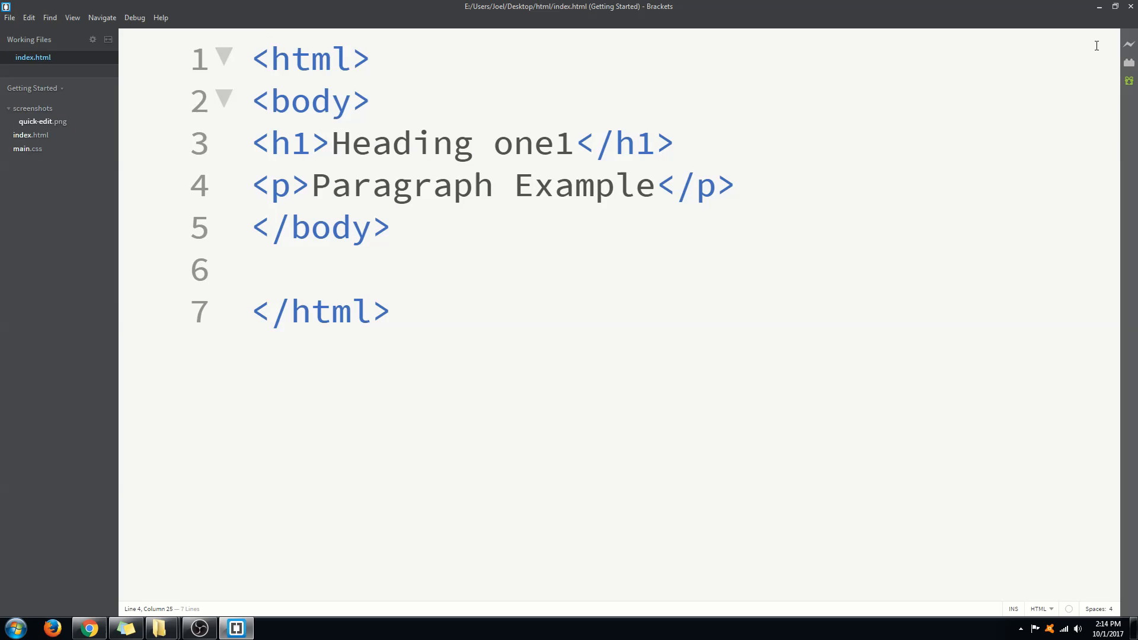
pyautogui.moveTo(1130, 45)
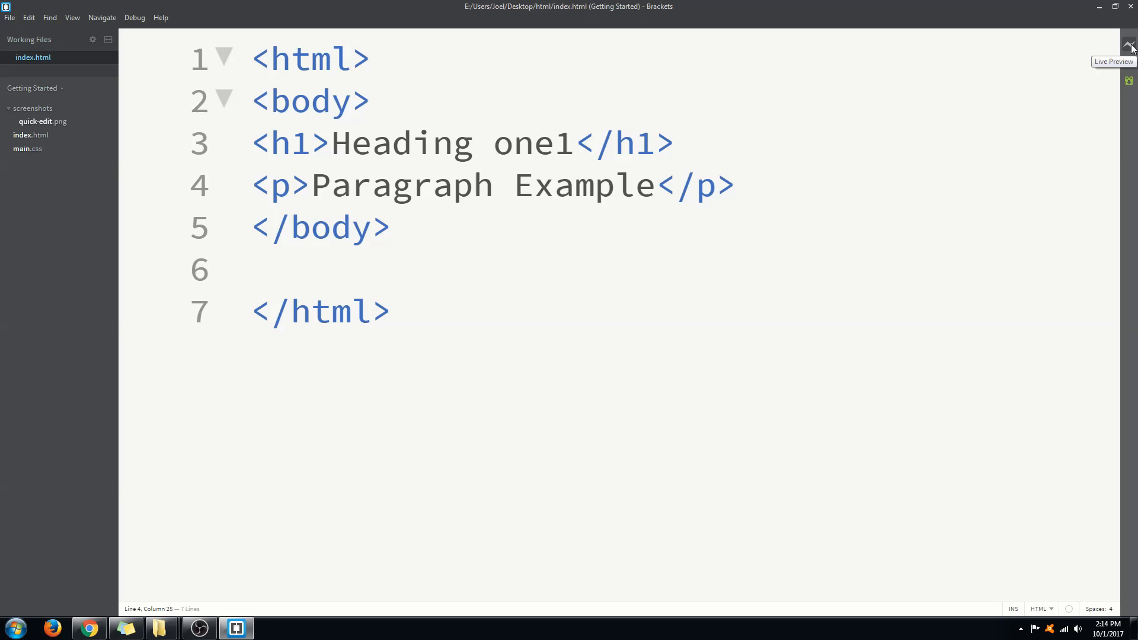
# Run Live Preview in Chrome, zoom the page in, and switch back to the editor
pyautogui.click(735, 185)
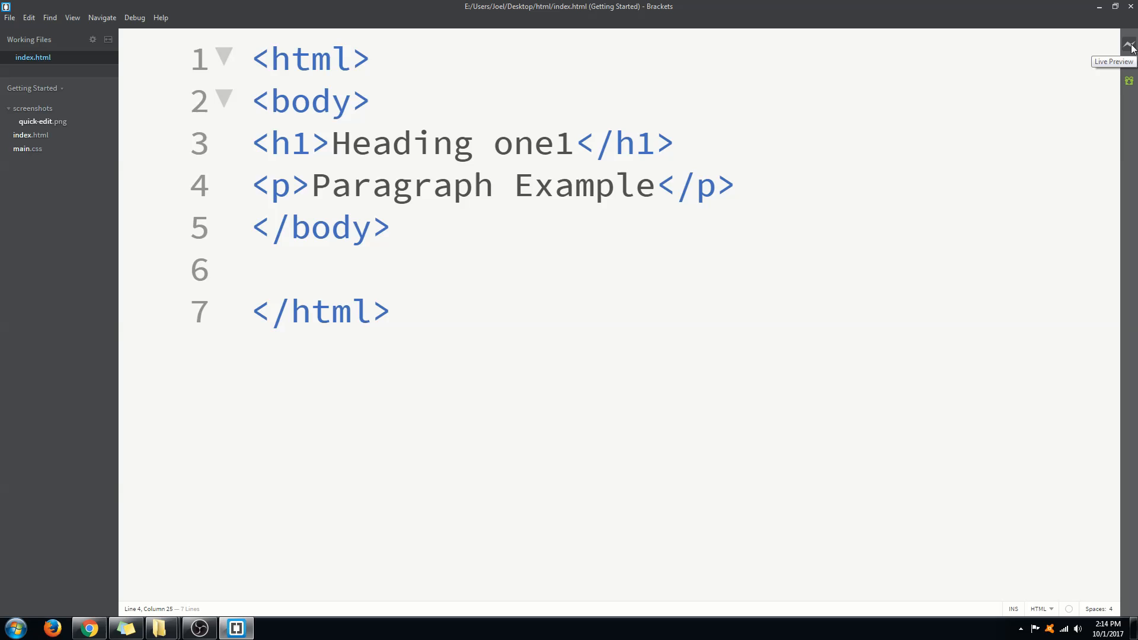
pyautogui.click(1130, 45)
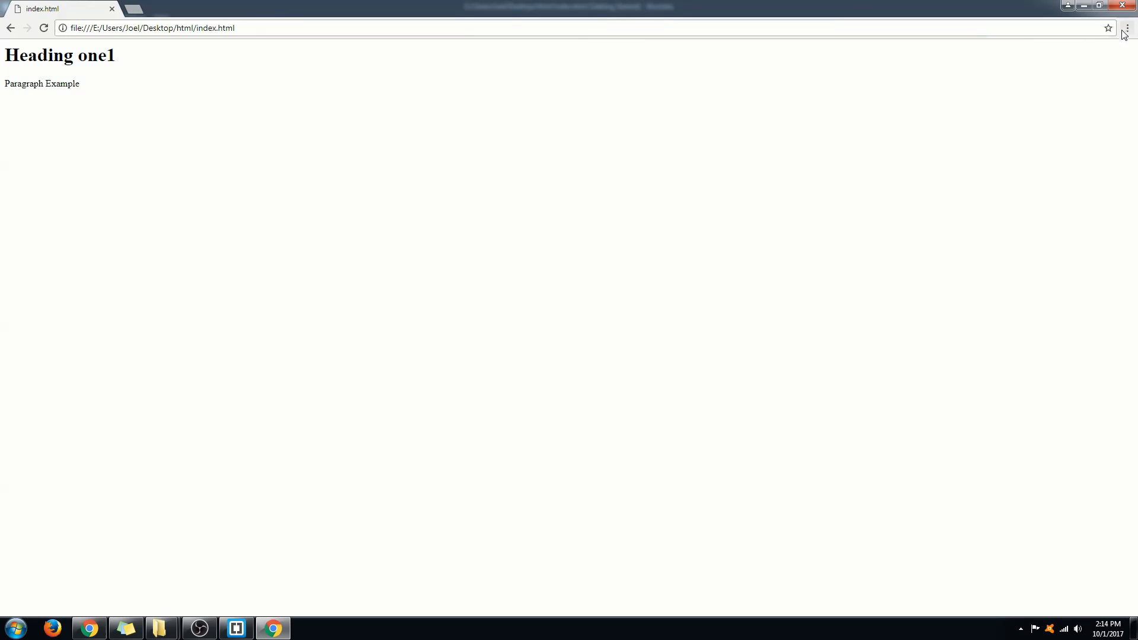
pyautogui.click(1128, 27)
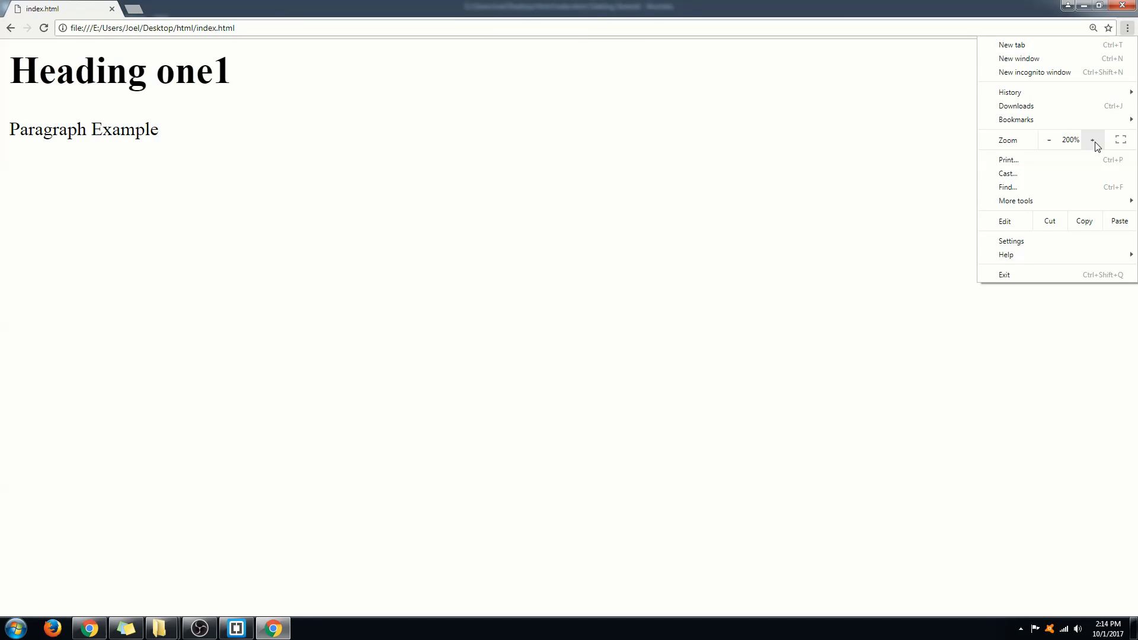
pyautogui.click(1094, 139)
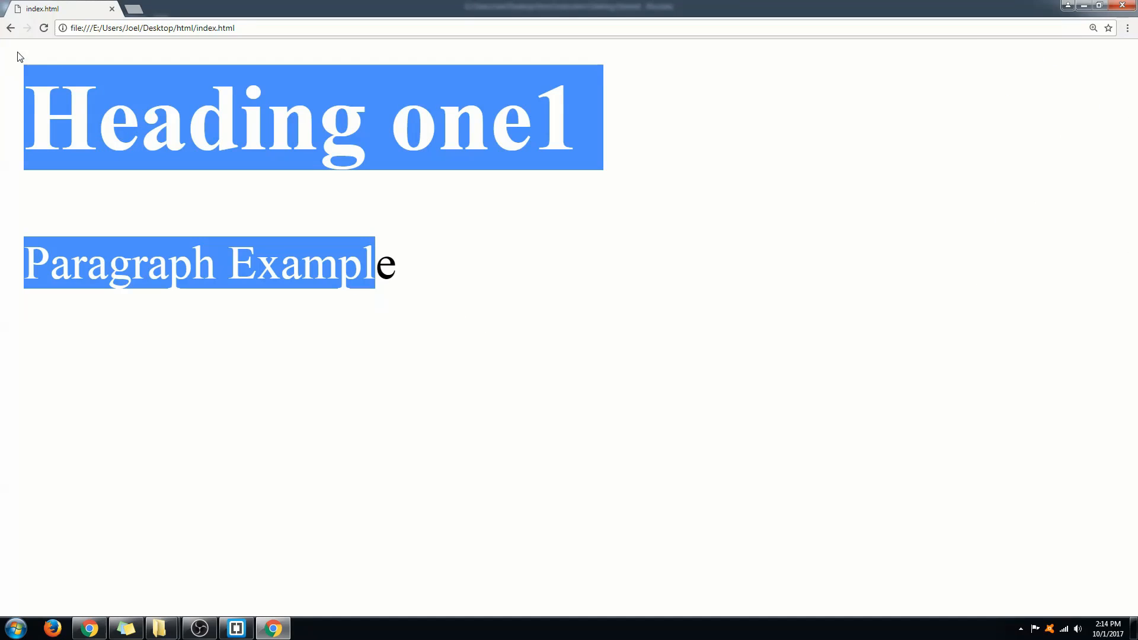
pyautogui.click(236, 628)
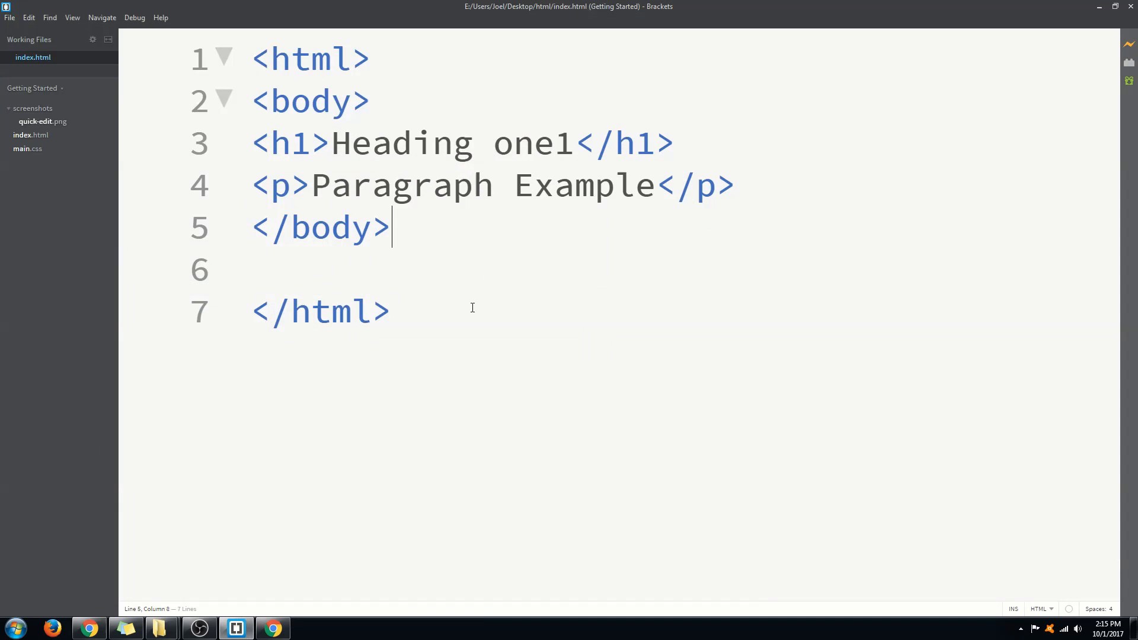
# Select all the page code with Ctrl+A, then present the 'HTML Tutorials for Beginners' Introduction slide in Chrome
pyautogui.press('ctrl+a')
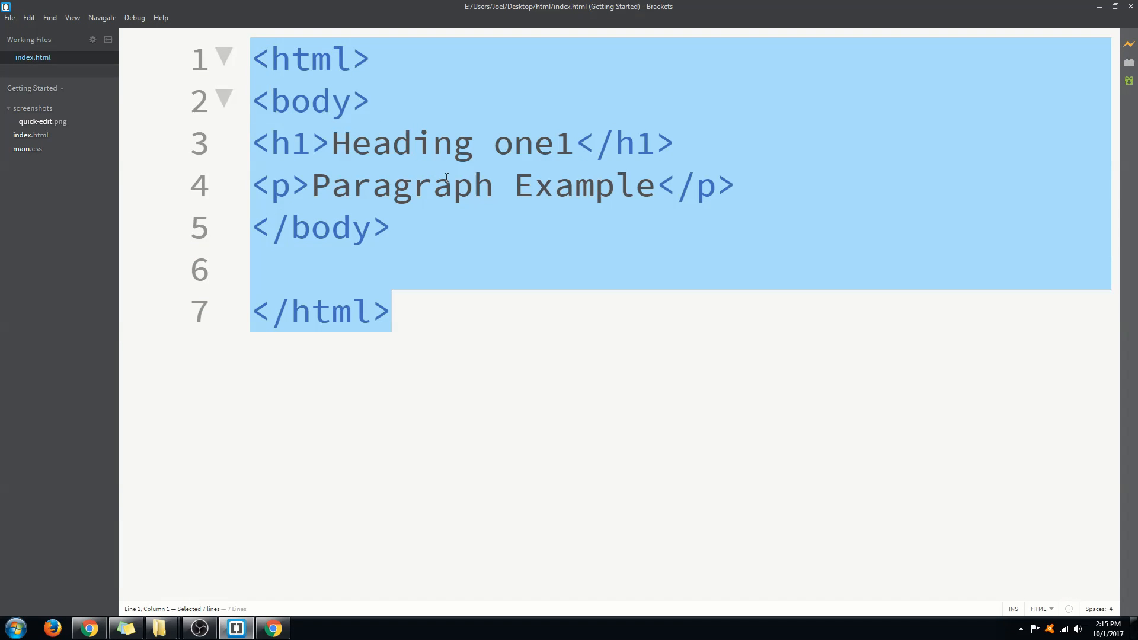
pyautogui.click(620, 210)
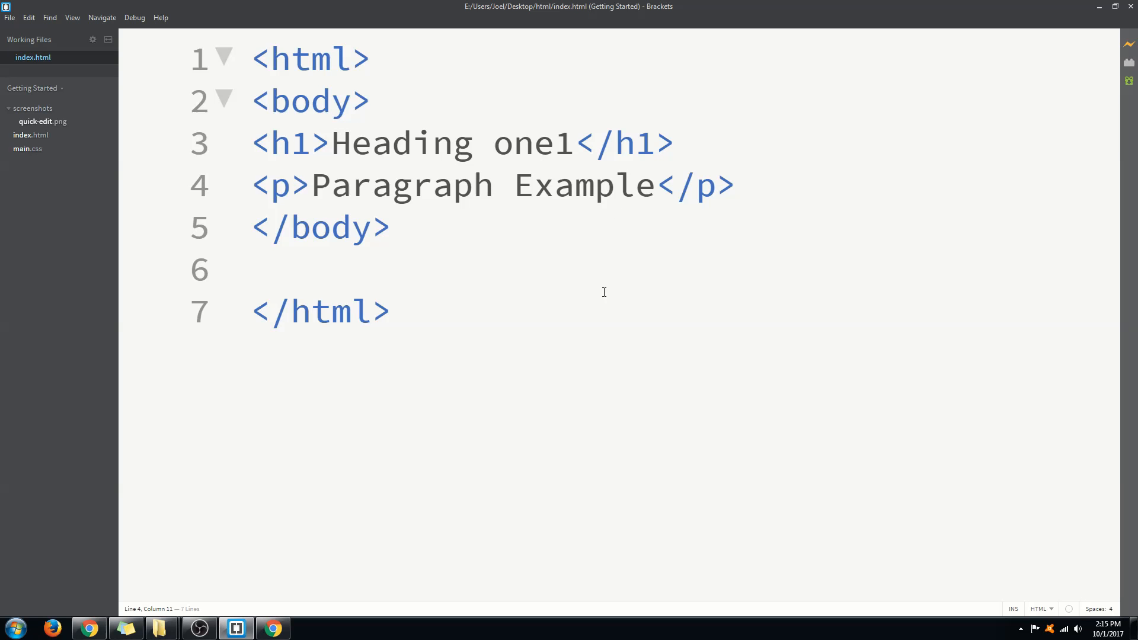
pyautogui.press('ctrl+a')
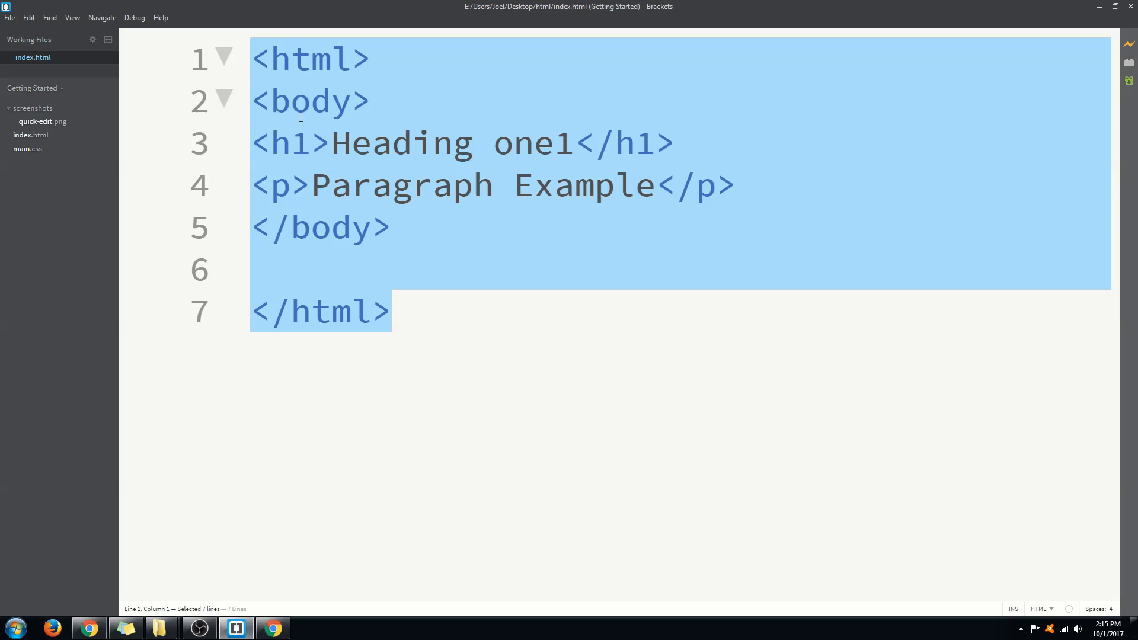
pyautogui.moveTo(89, 627)
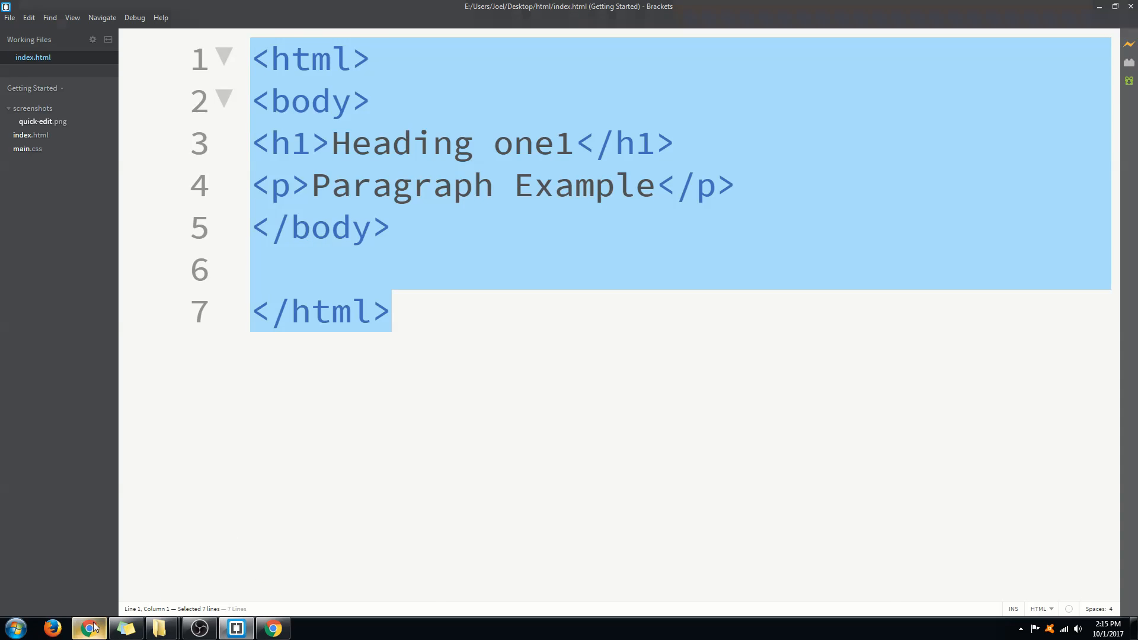
pyautogui.click(89, 627)
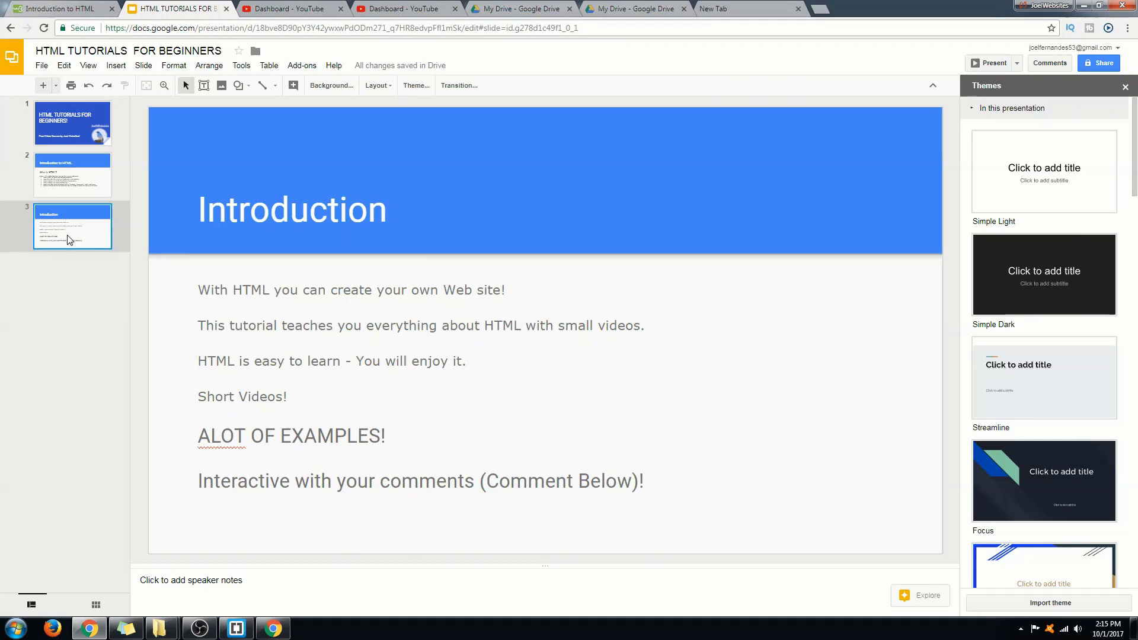
pyautogui.click(992, 63)
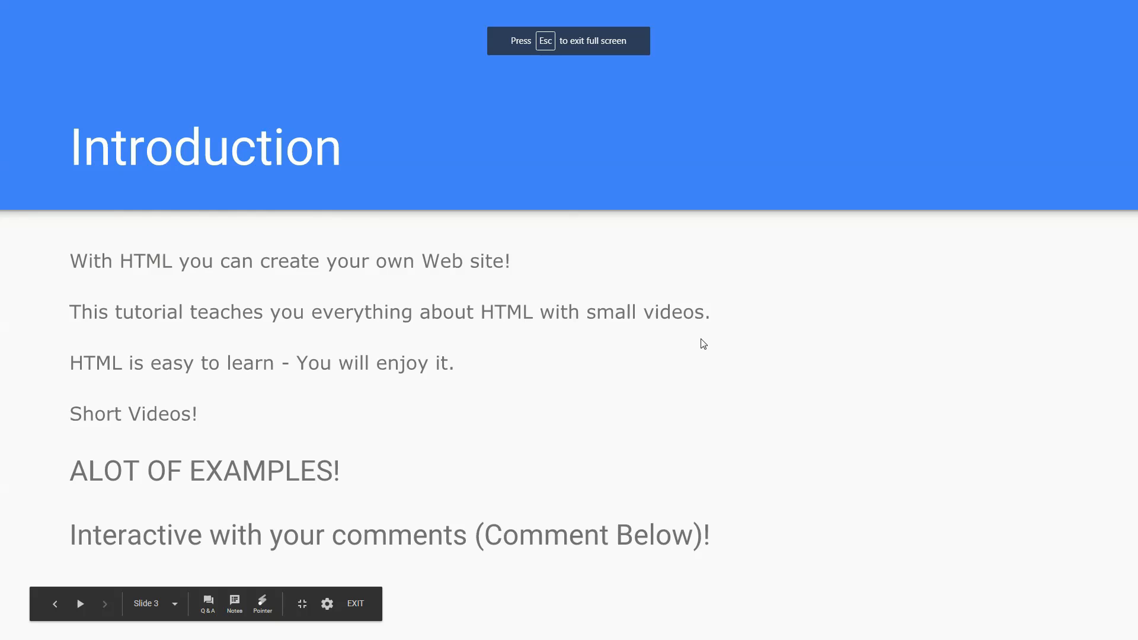